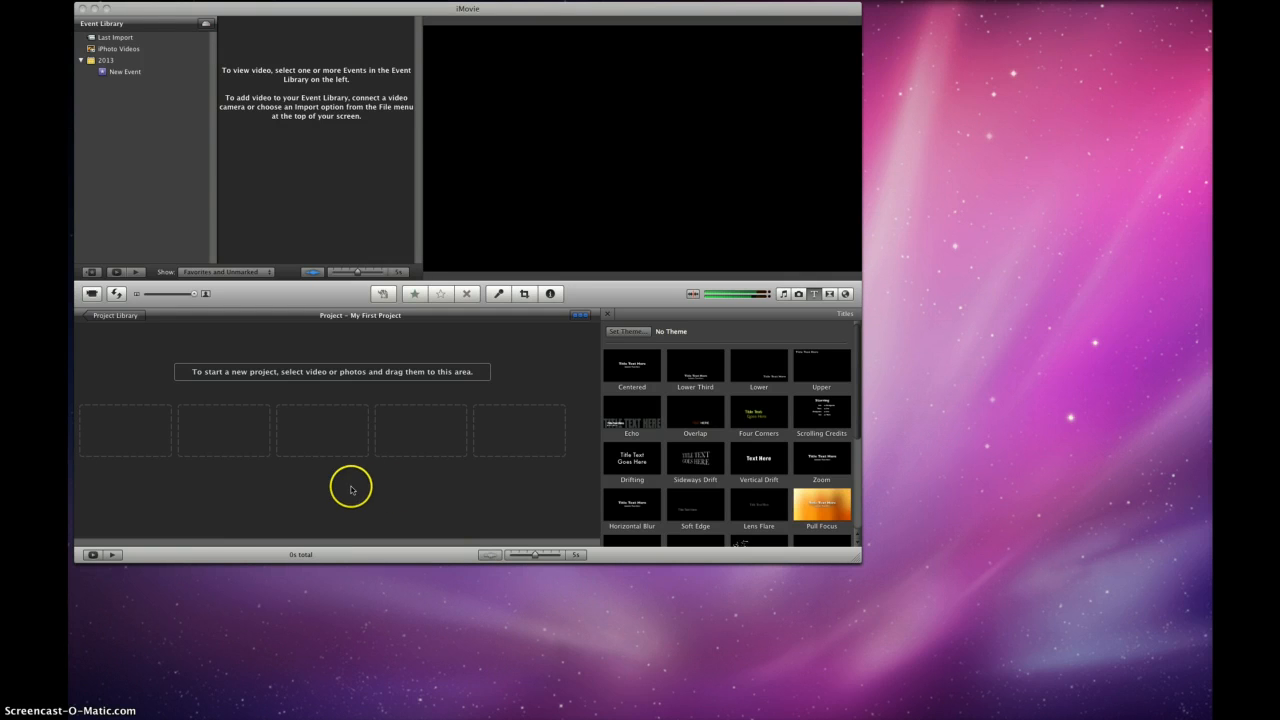
mouse_move(360, 396)
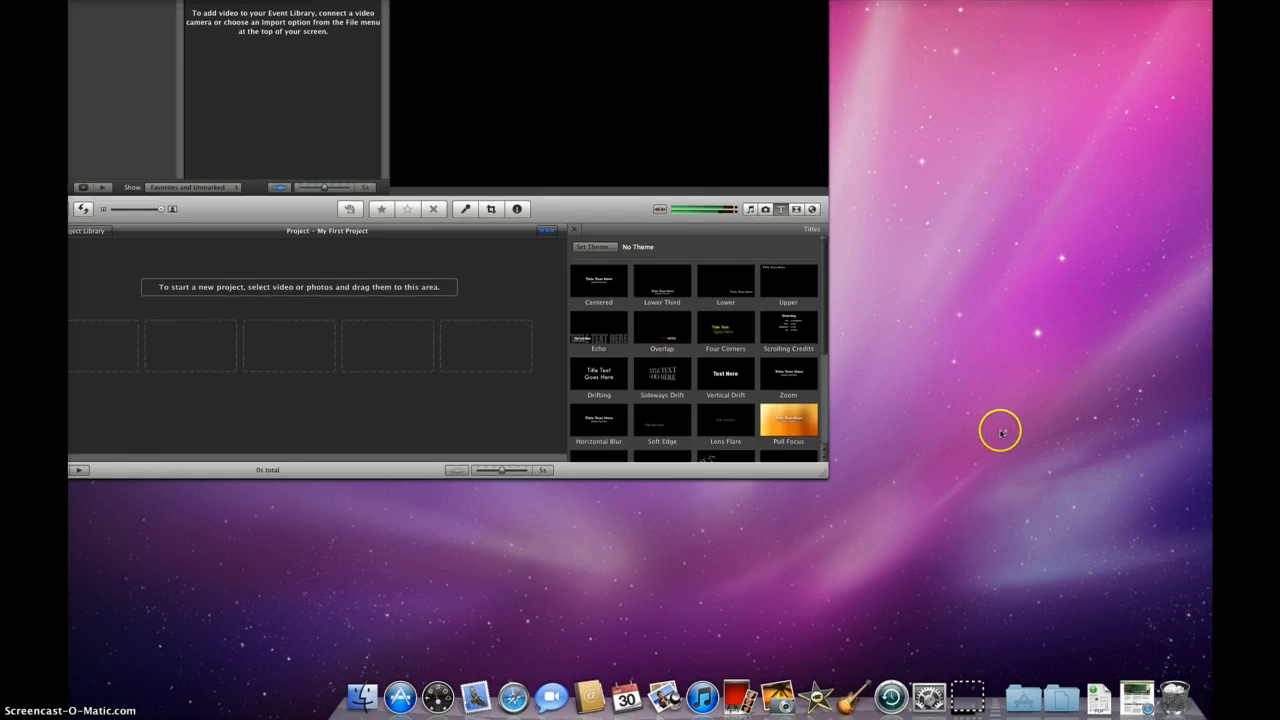
mouse_move(812, 694)
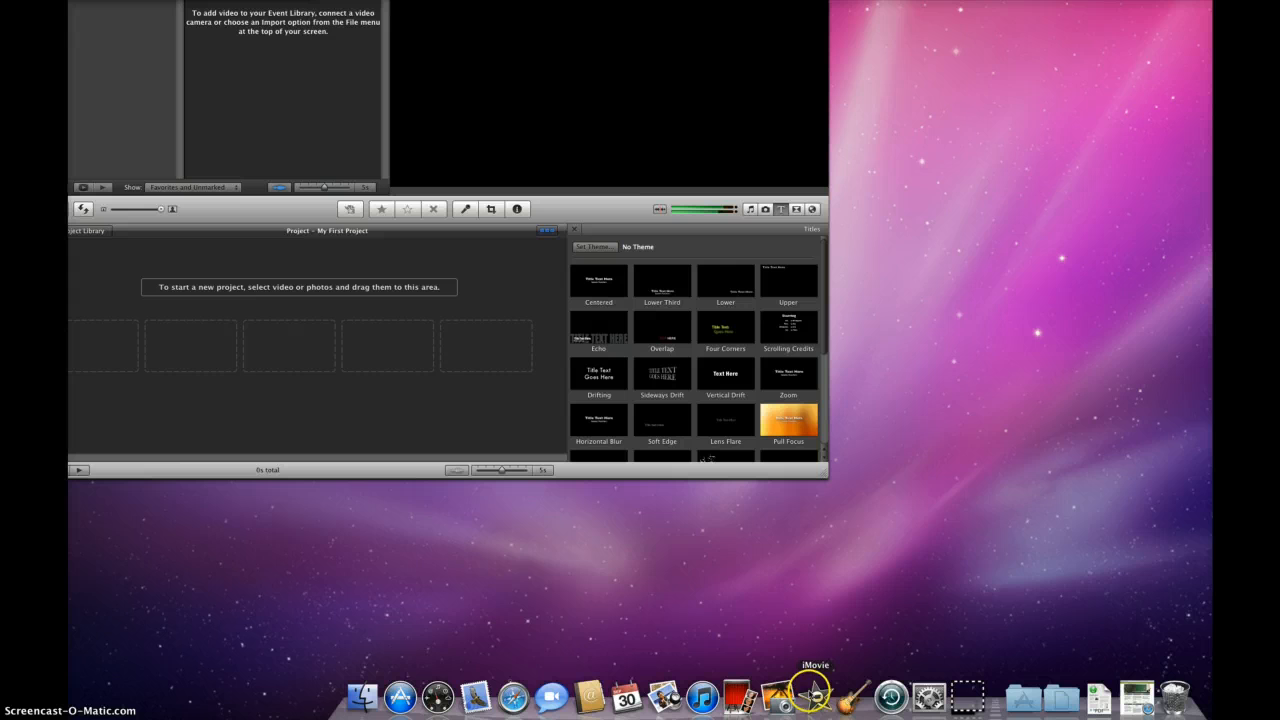
mouse_move(390, 664)
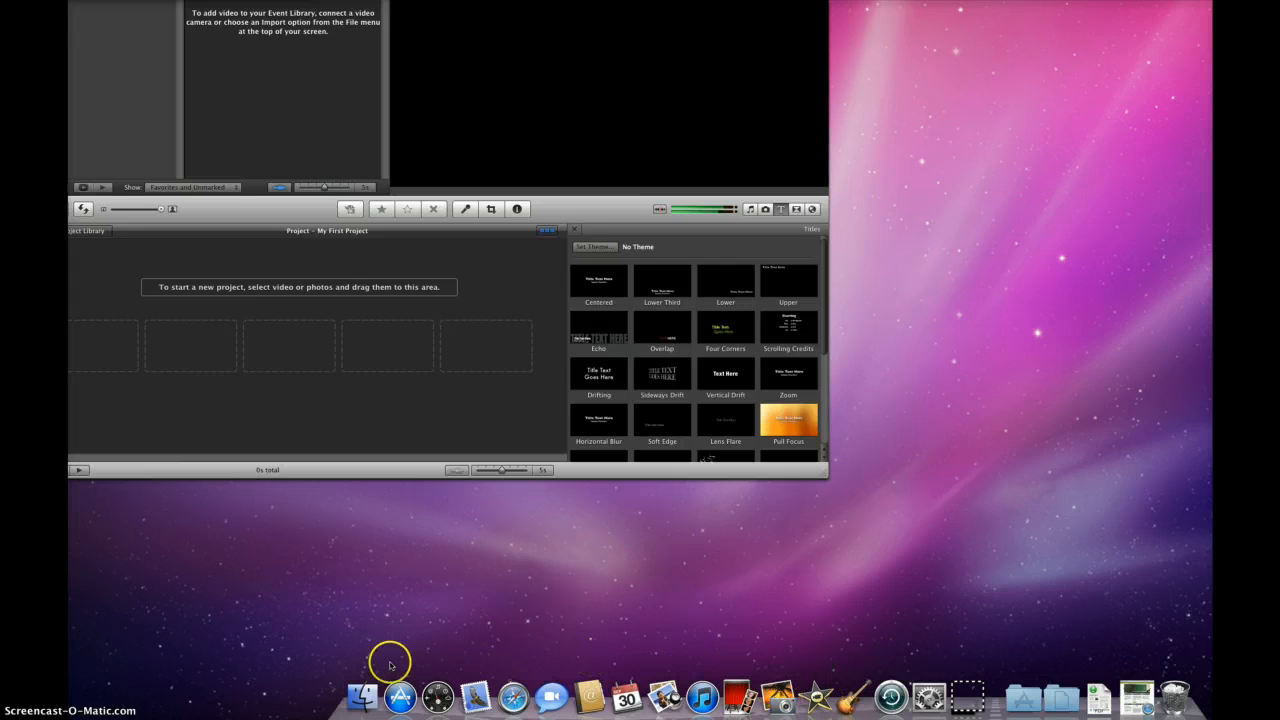
mouse_move(362, 696)
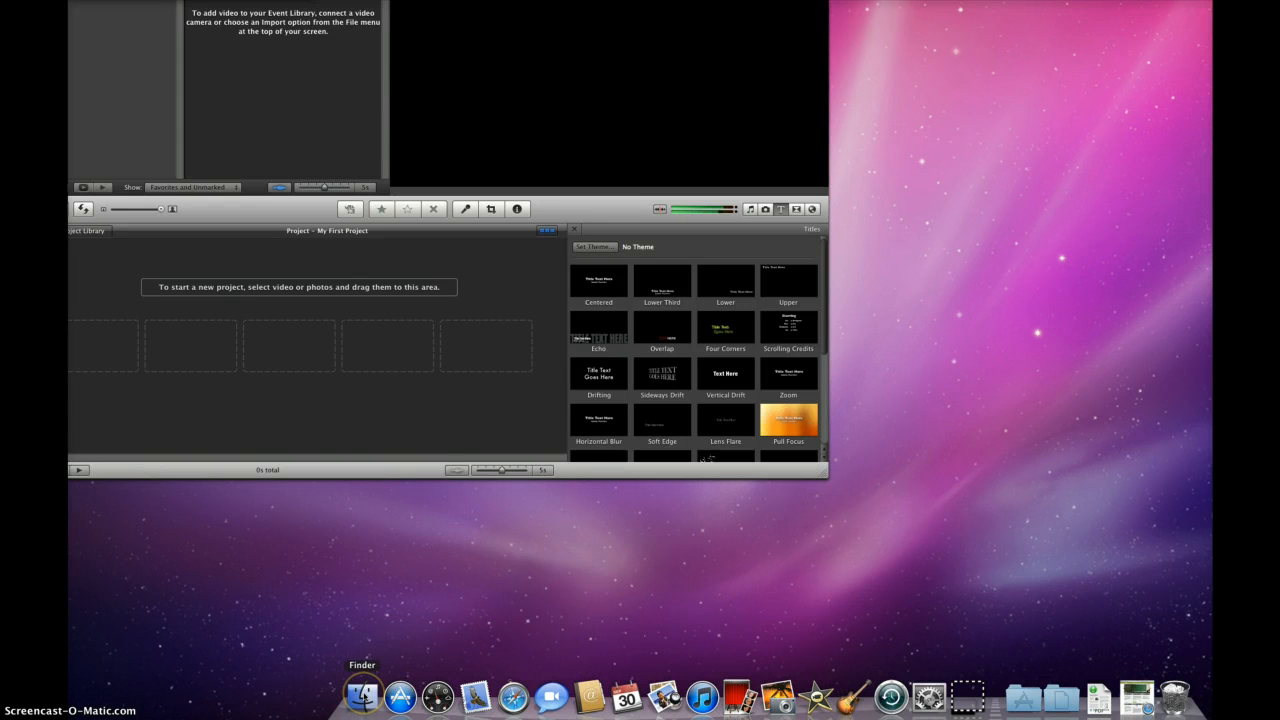
- Show the Applications folder in Finder and scroll down to the iMovie and iPhoto apps
click(362, 696)
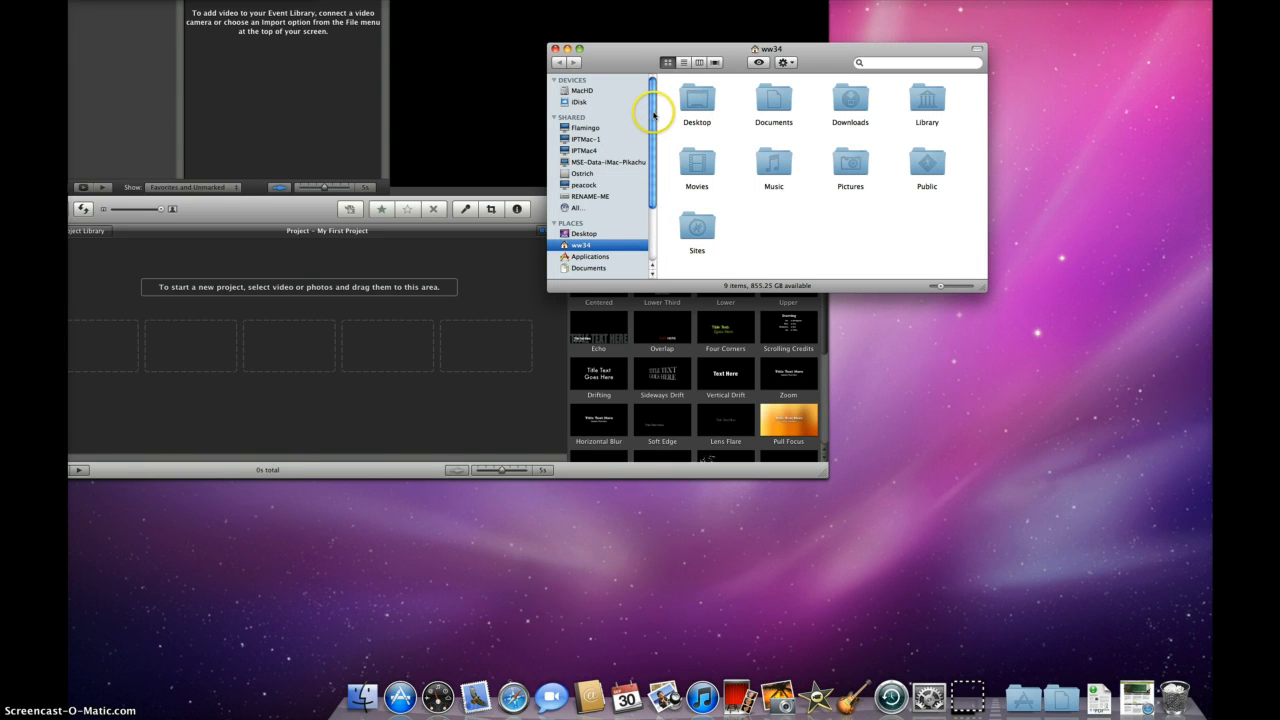
scroll(down, 3)
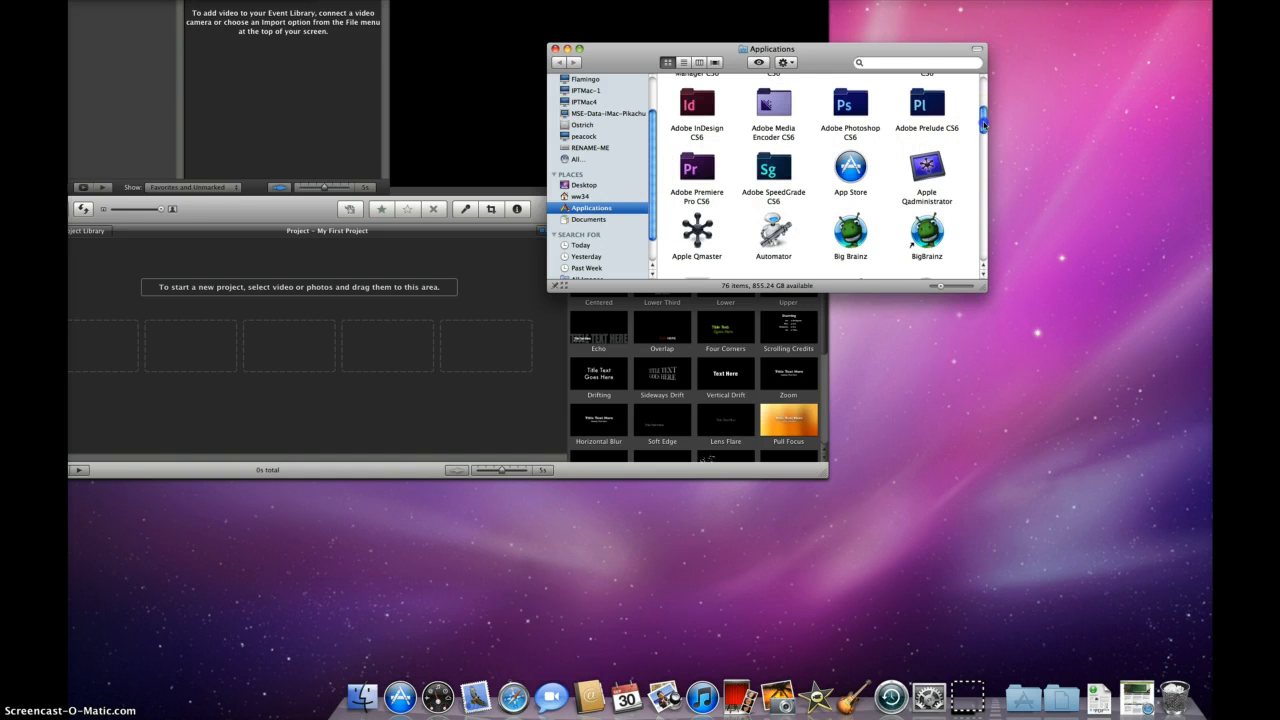
scroll(down, 3)
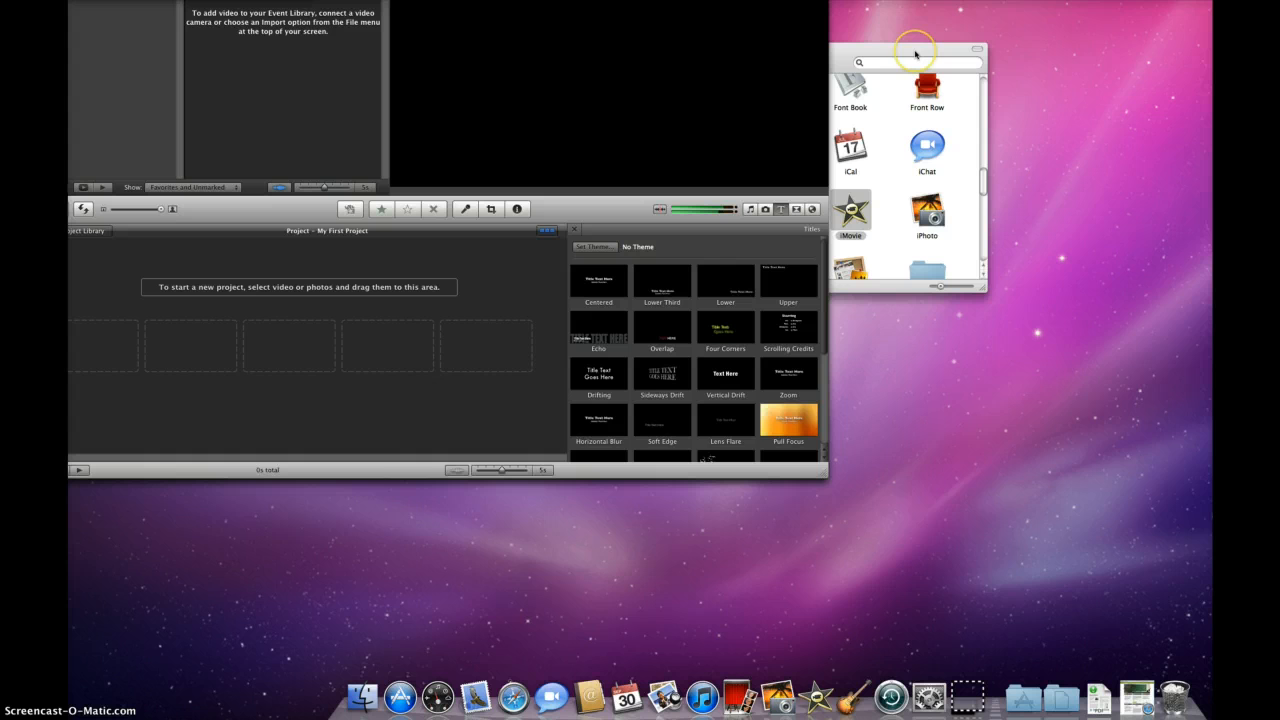
mouse_move(824, 692)
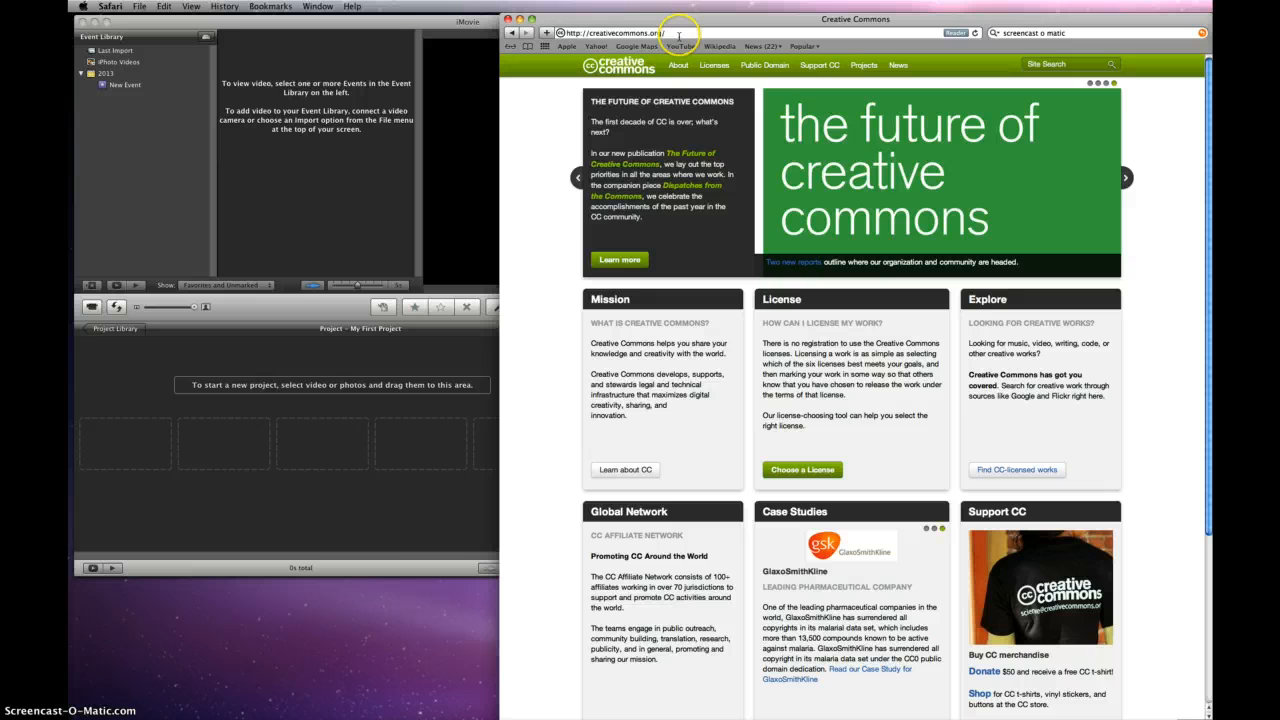
- Search Creative Commons via Google Images for 'american flag' photos free to use and modify
click(714, 64)
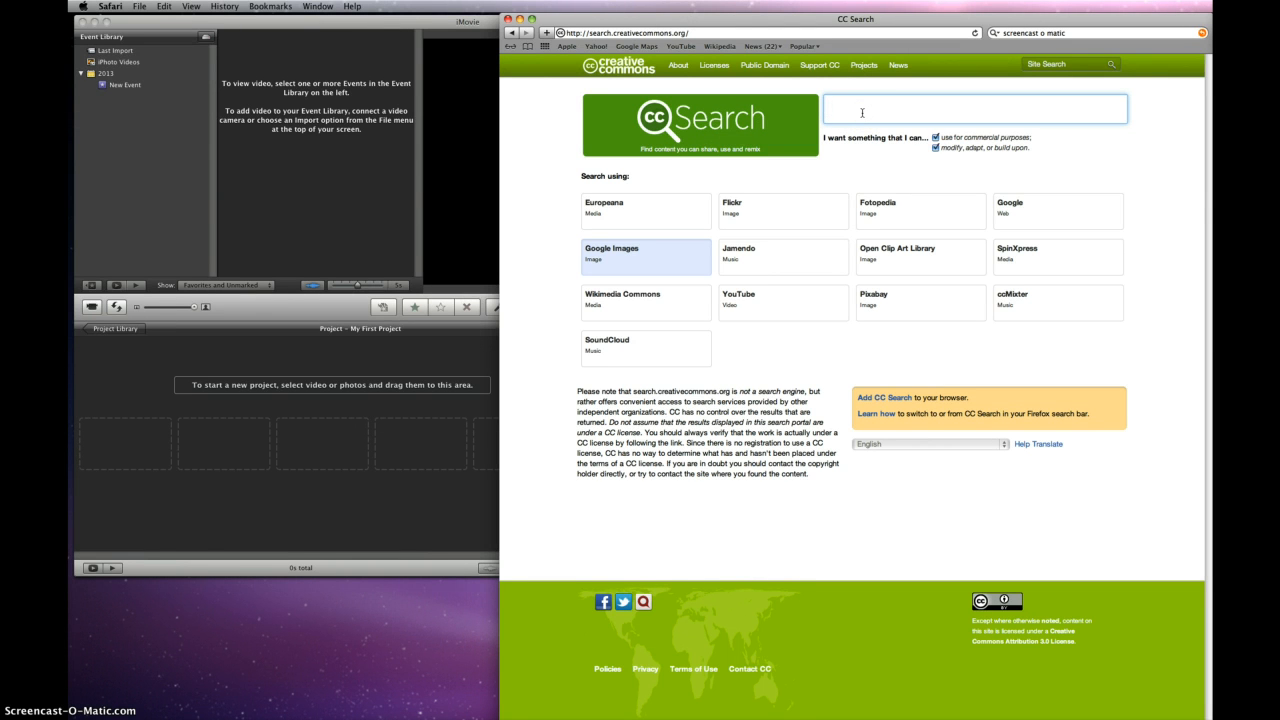
text(amercian)
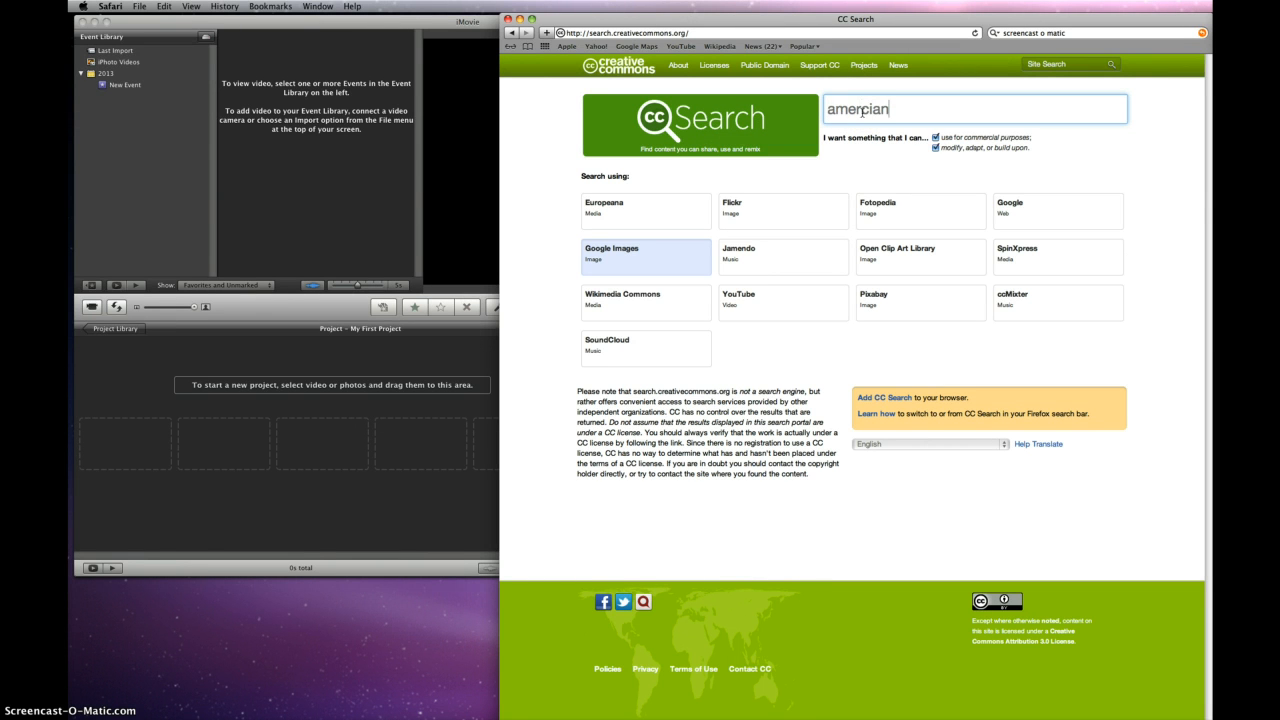
text(flag)
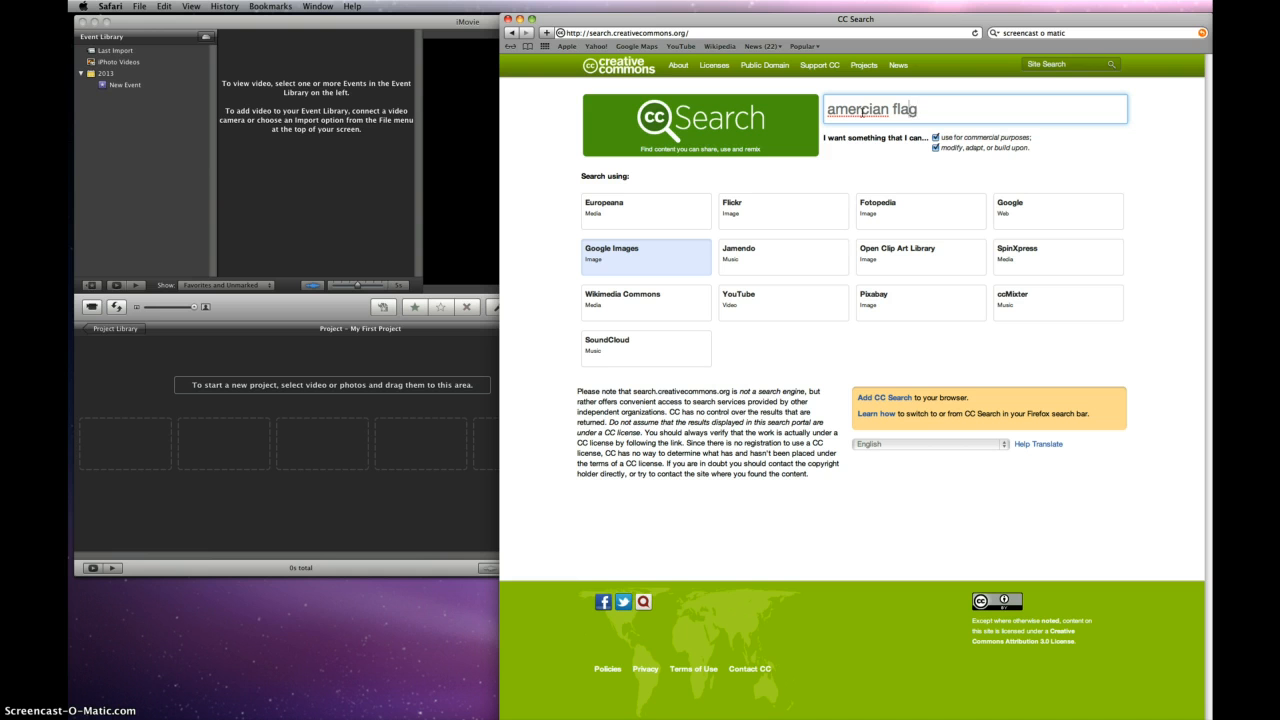
key(Backspace)
text(i)
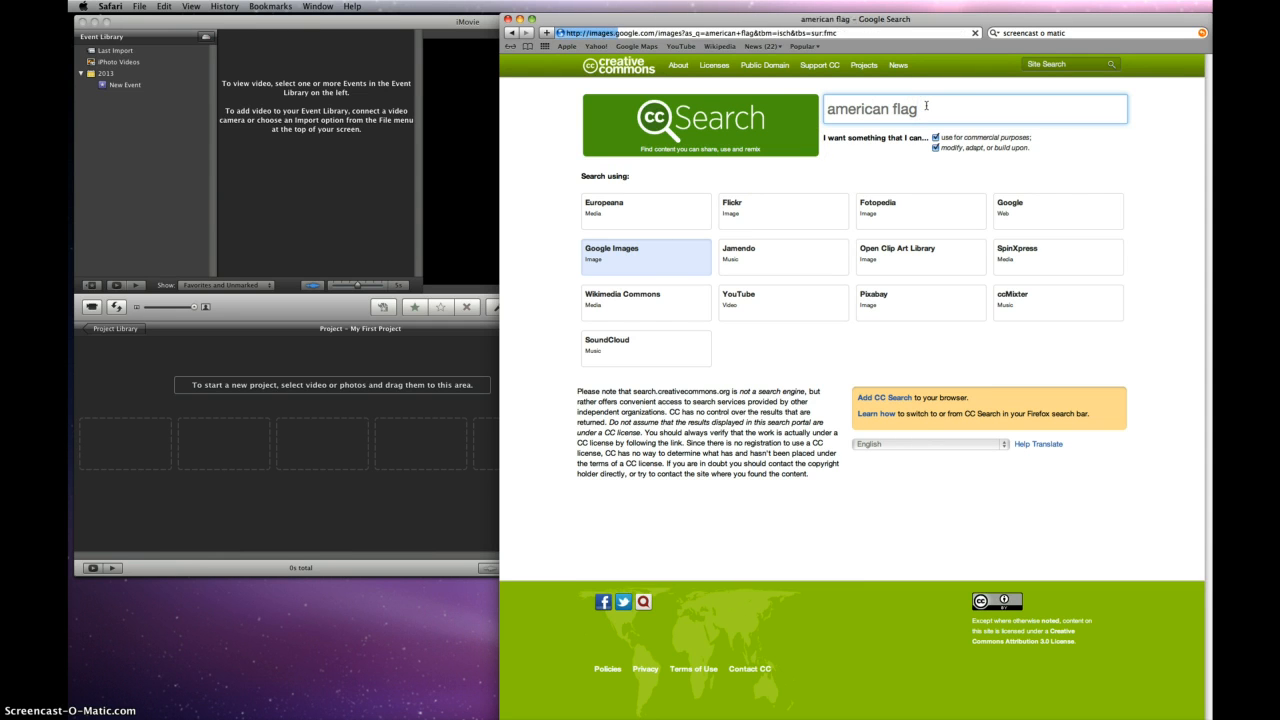
- Preview the backlit US flag result and save the image file to the Desktop
click(612, 252)
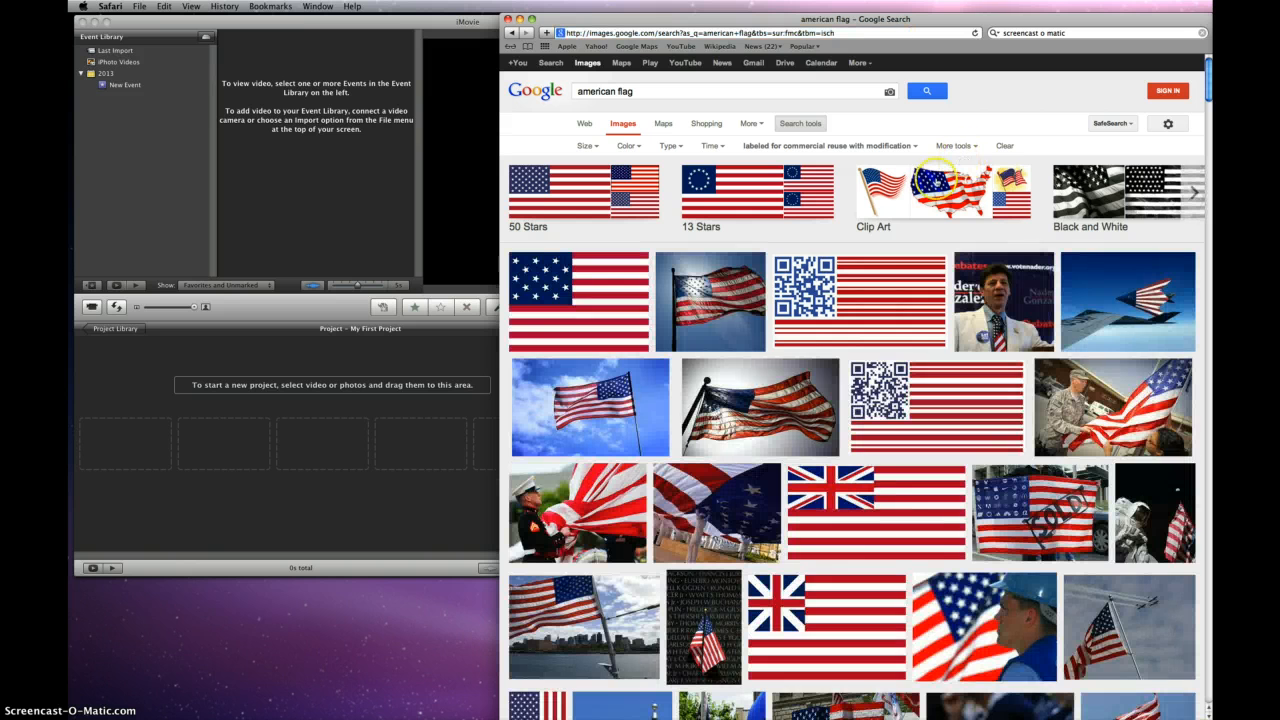
mouse_move(716, 304)
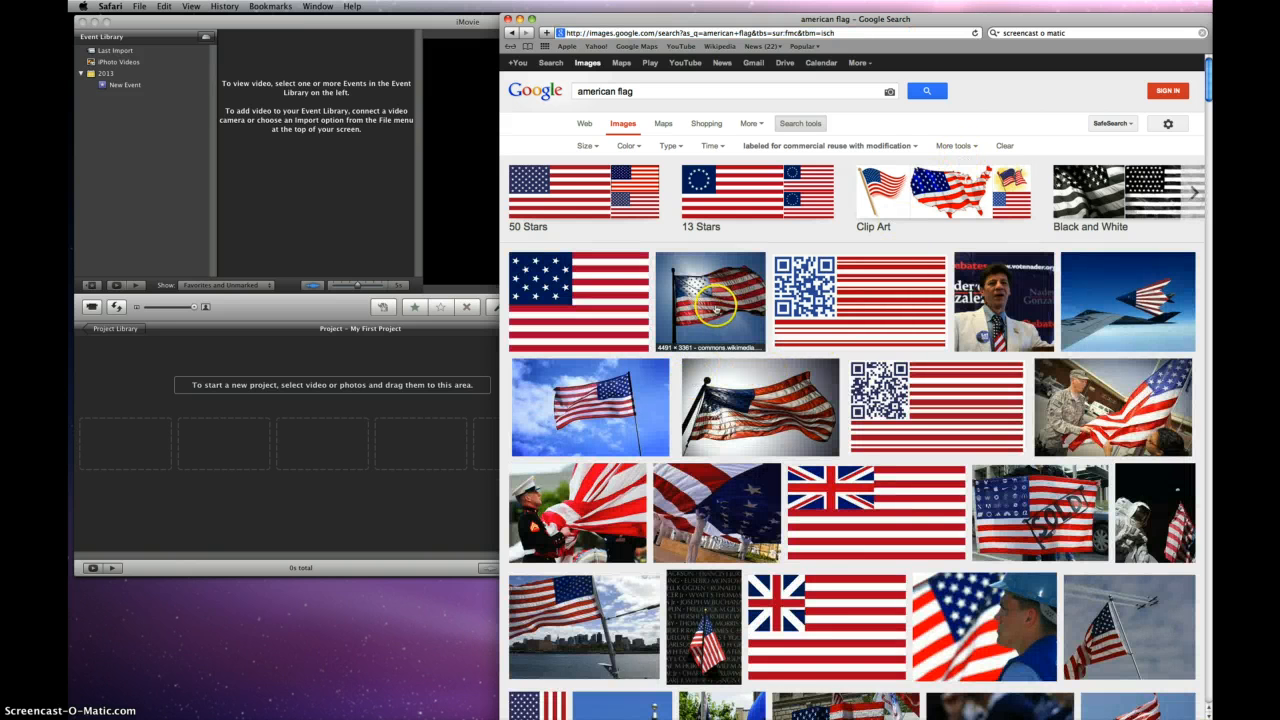
click(710, 300)
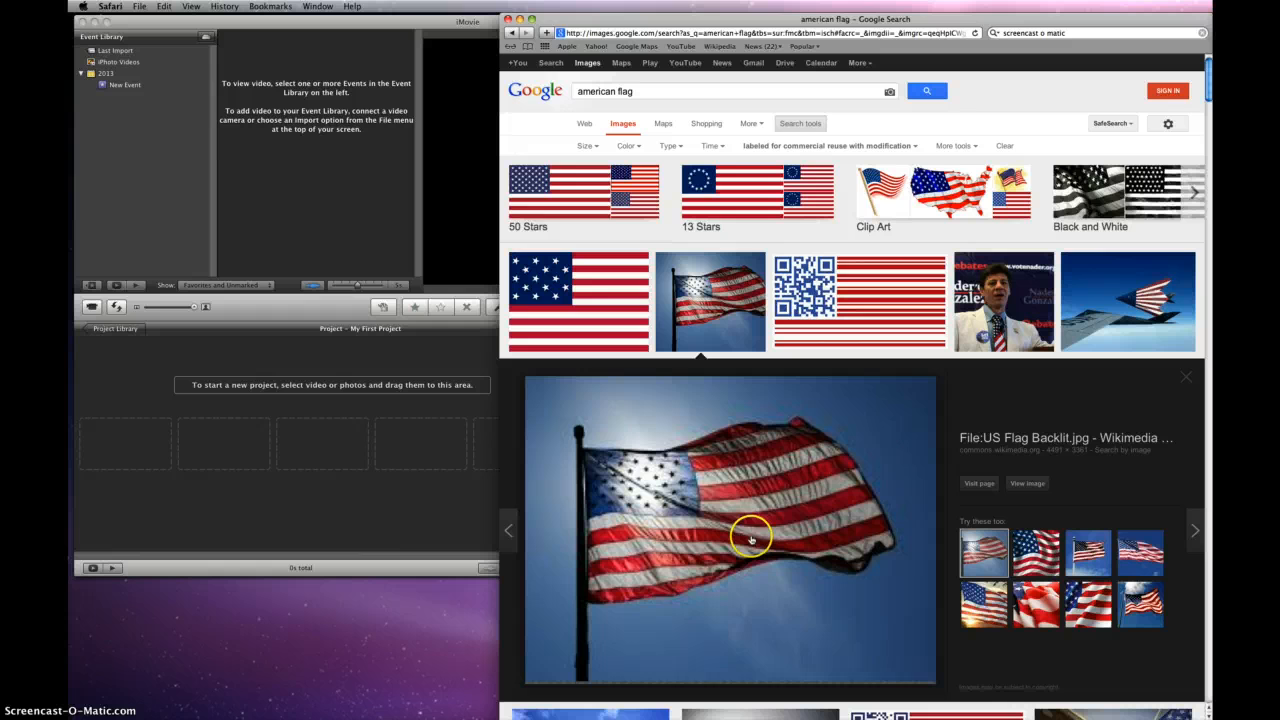
right_click(750, 538)
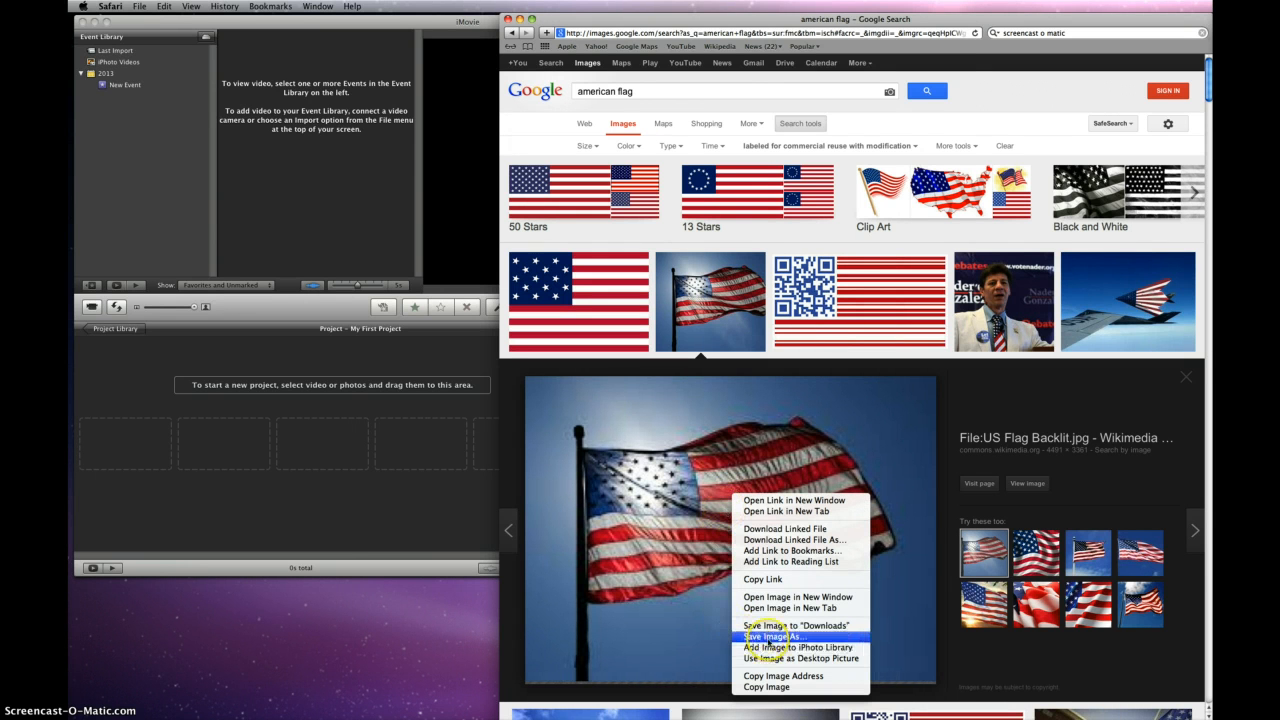
click(772, 636)
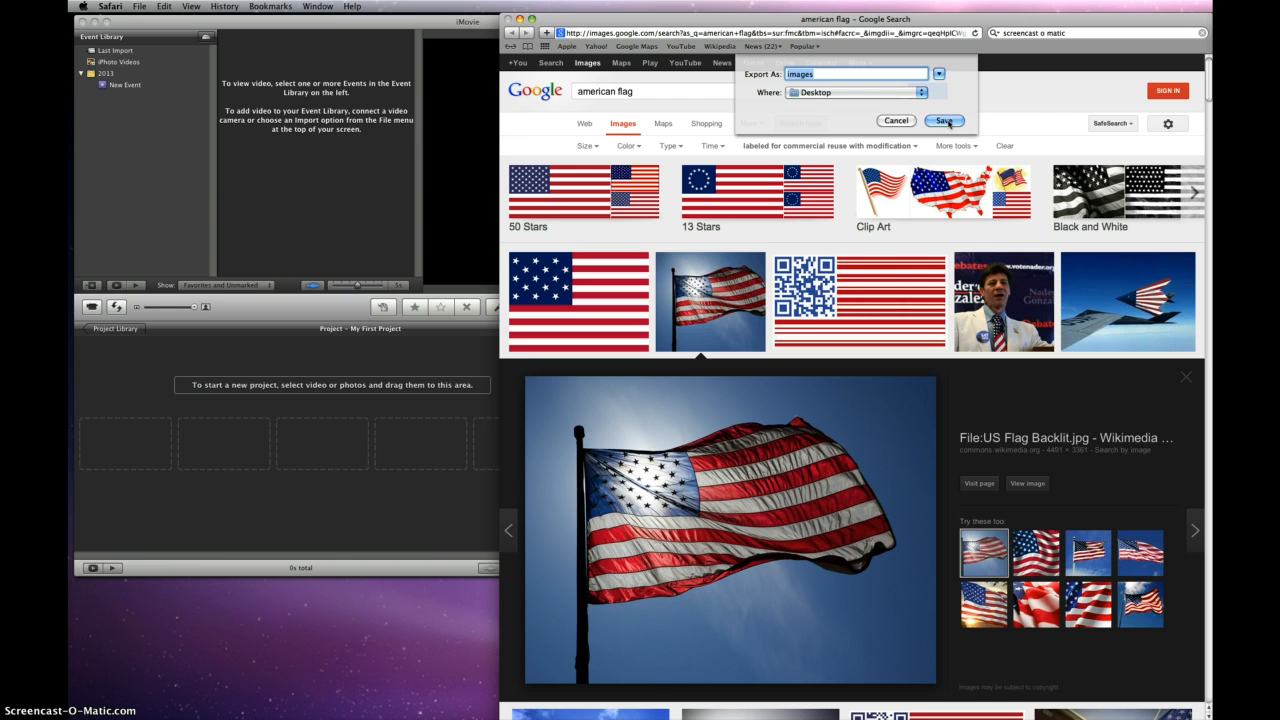
click(944, 122)
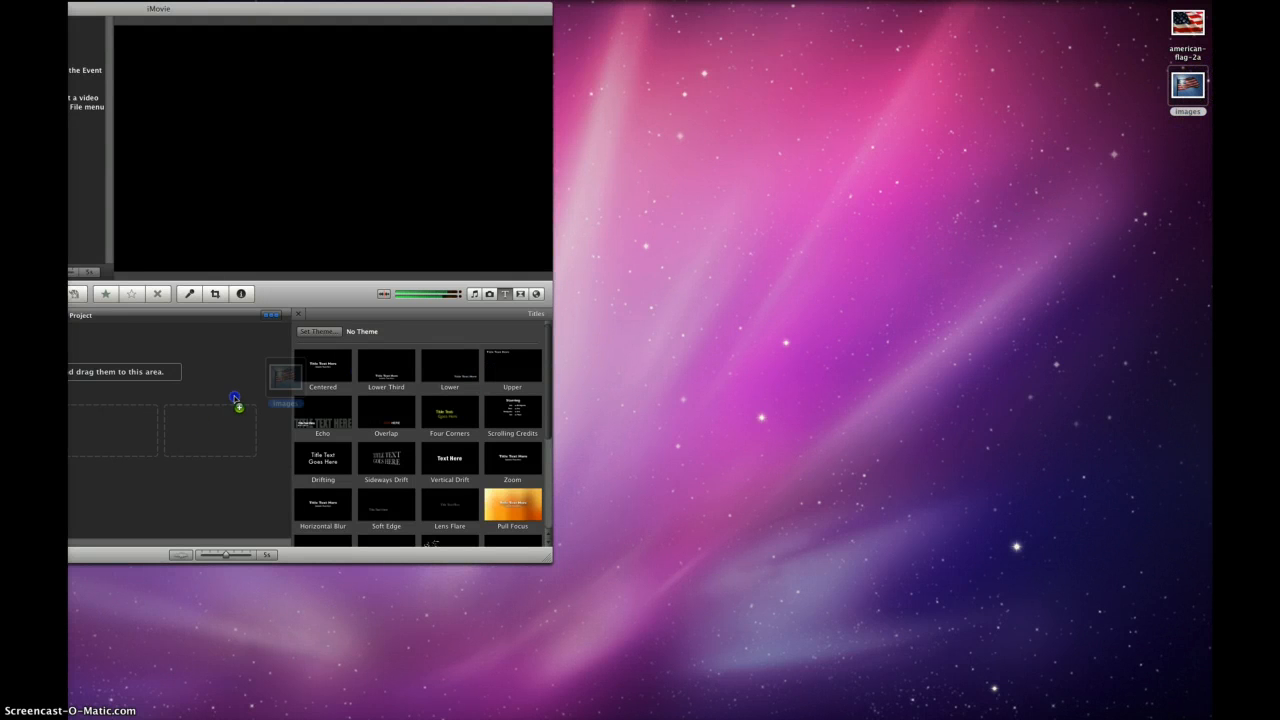
- Drag the flag photo from the Desktop into the empty project as its first clip
drag(284, 380, 172, 428)
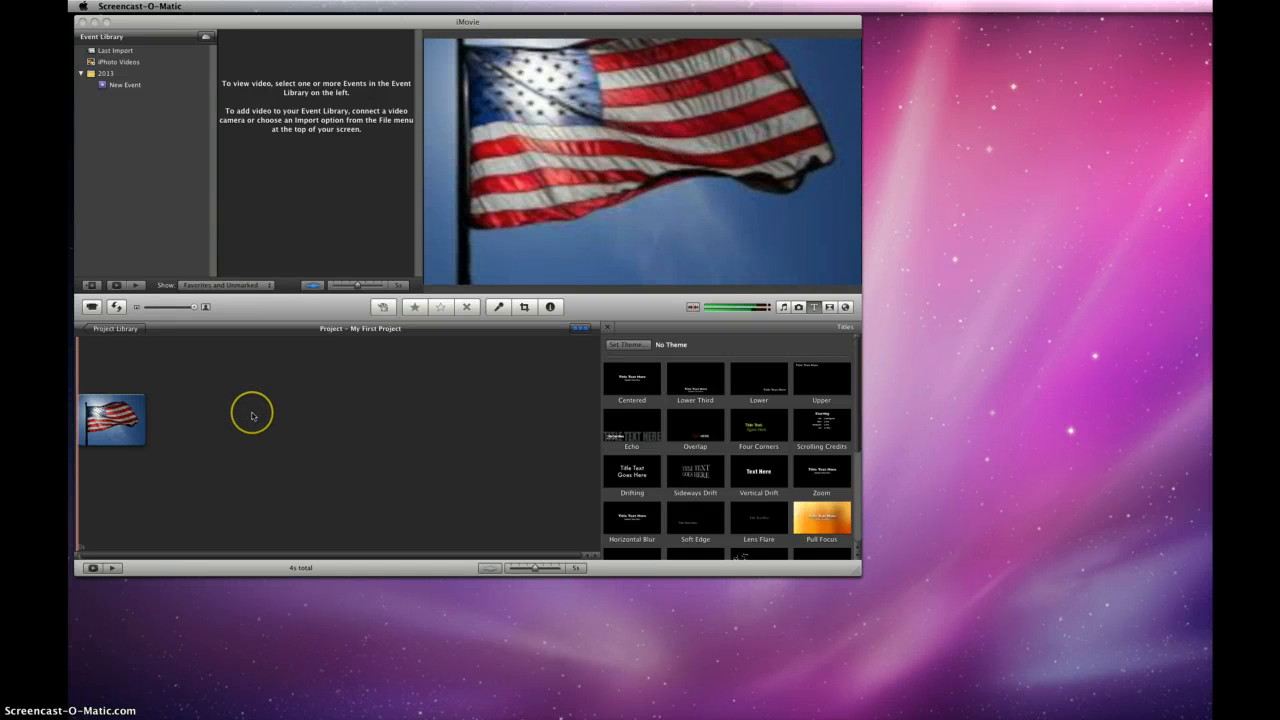
mouse_move(296, 412)
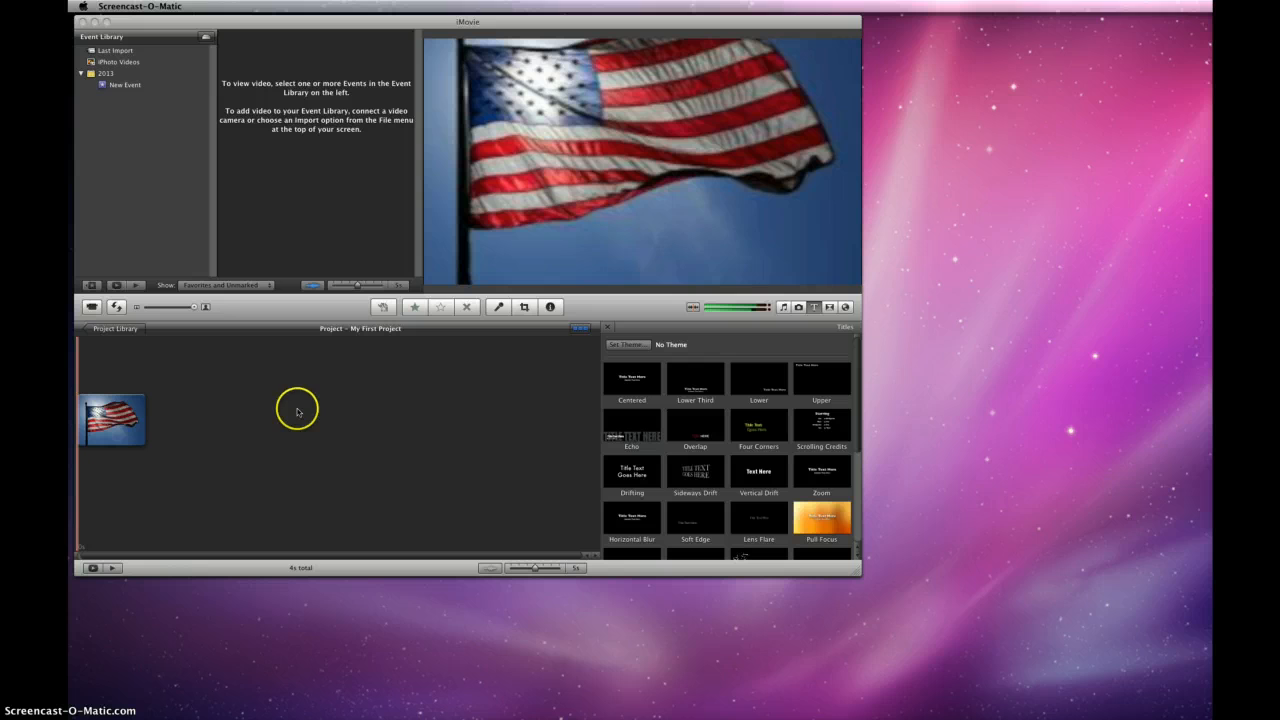
mouse_move(500, 336)
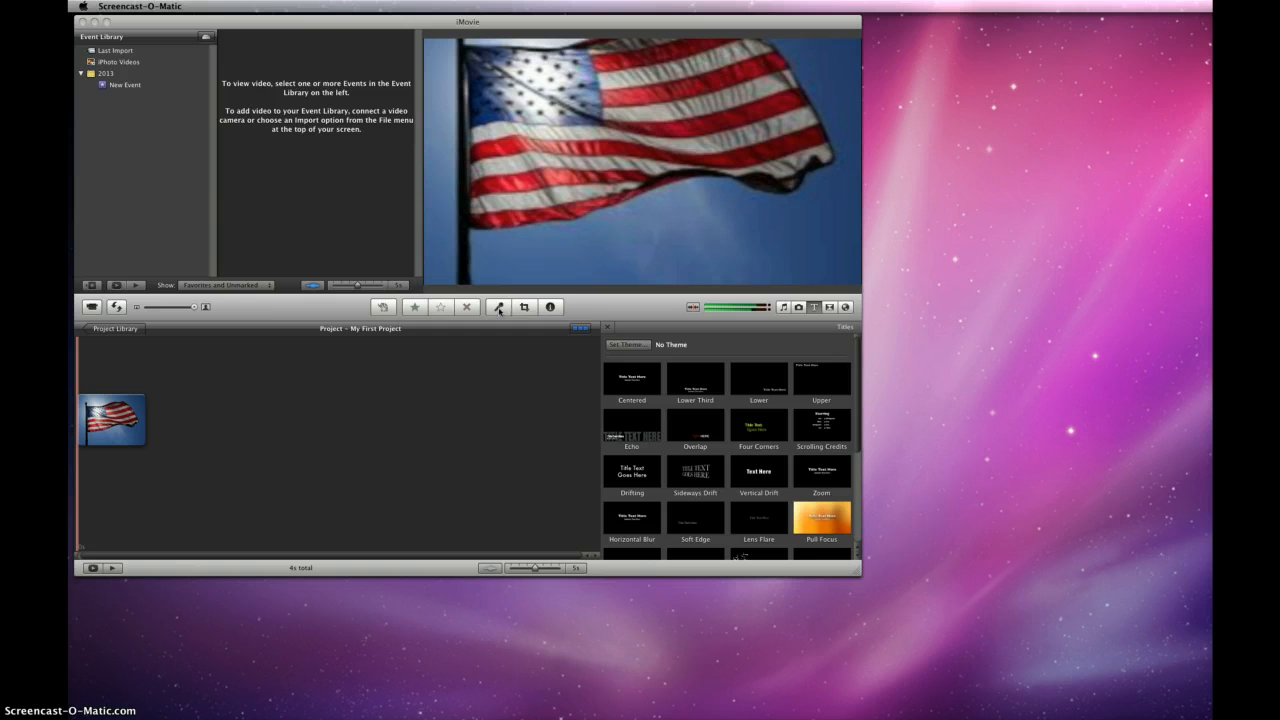
- Record a narration voiceover starting at the flag clip, stop it and close the recorder
click(496, 308)
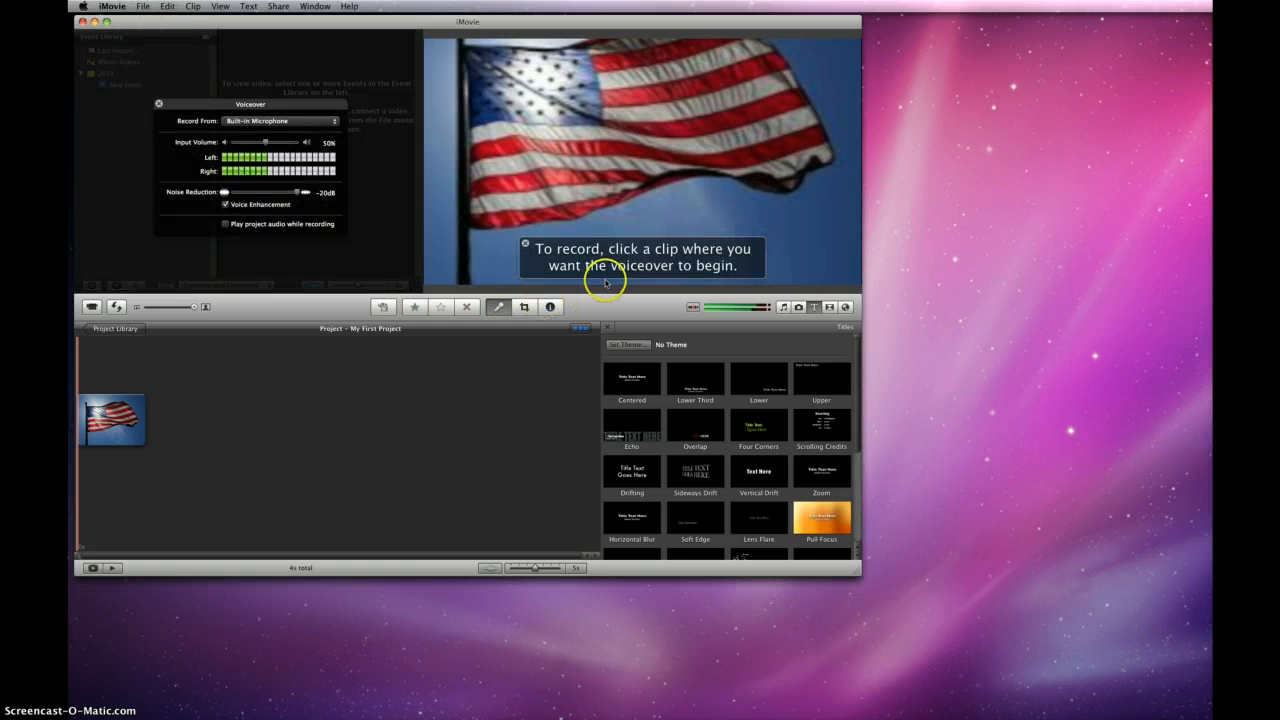
mouse_move(732, 264)
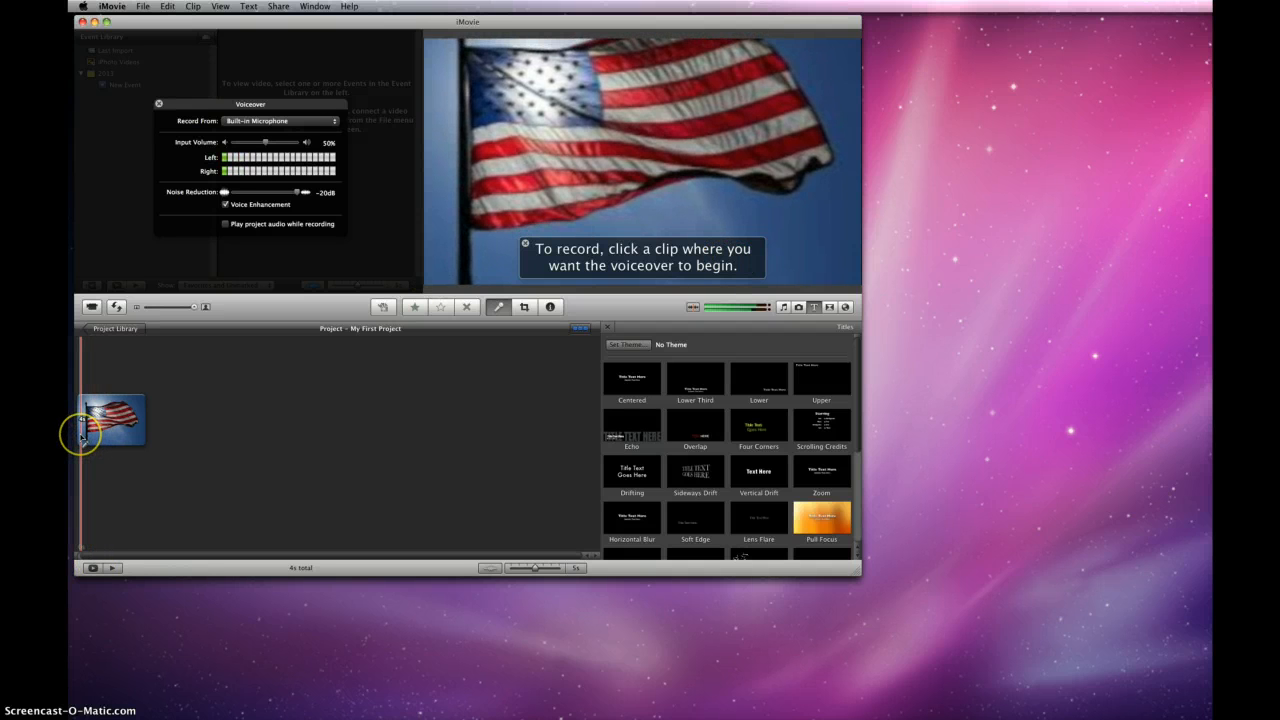
click(82, 436)
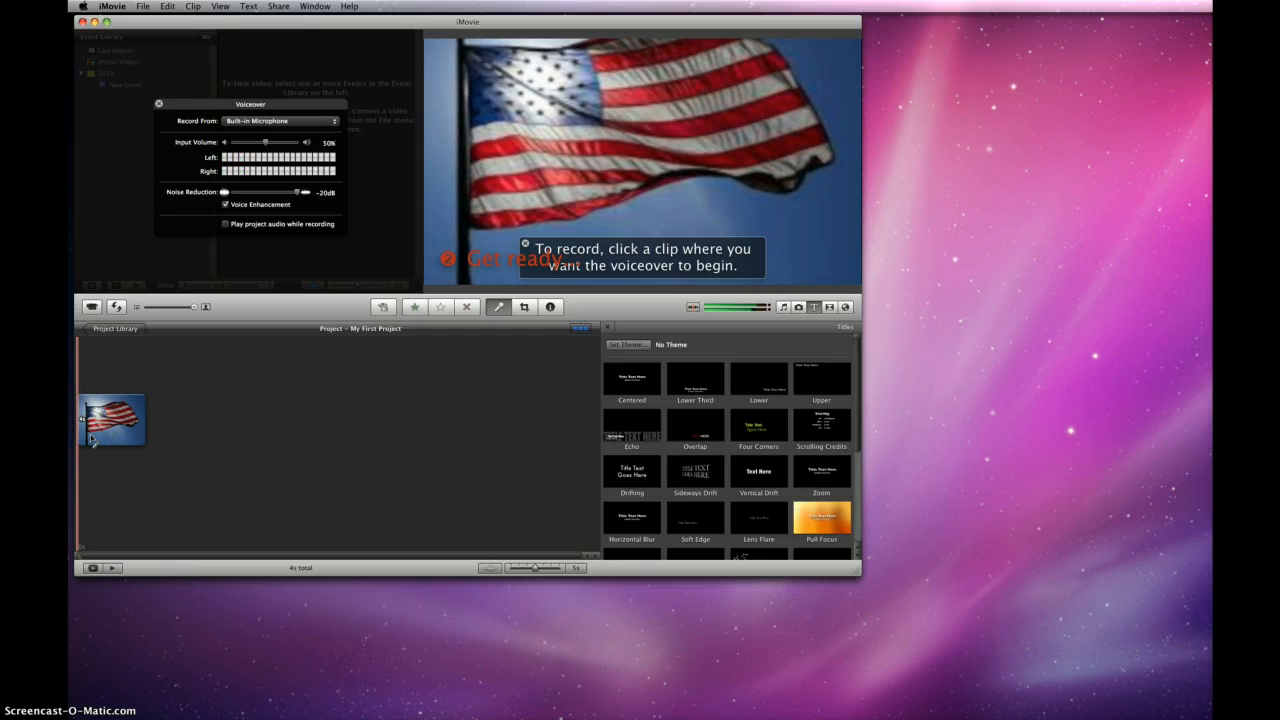
click(112, 418)
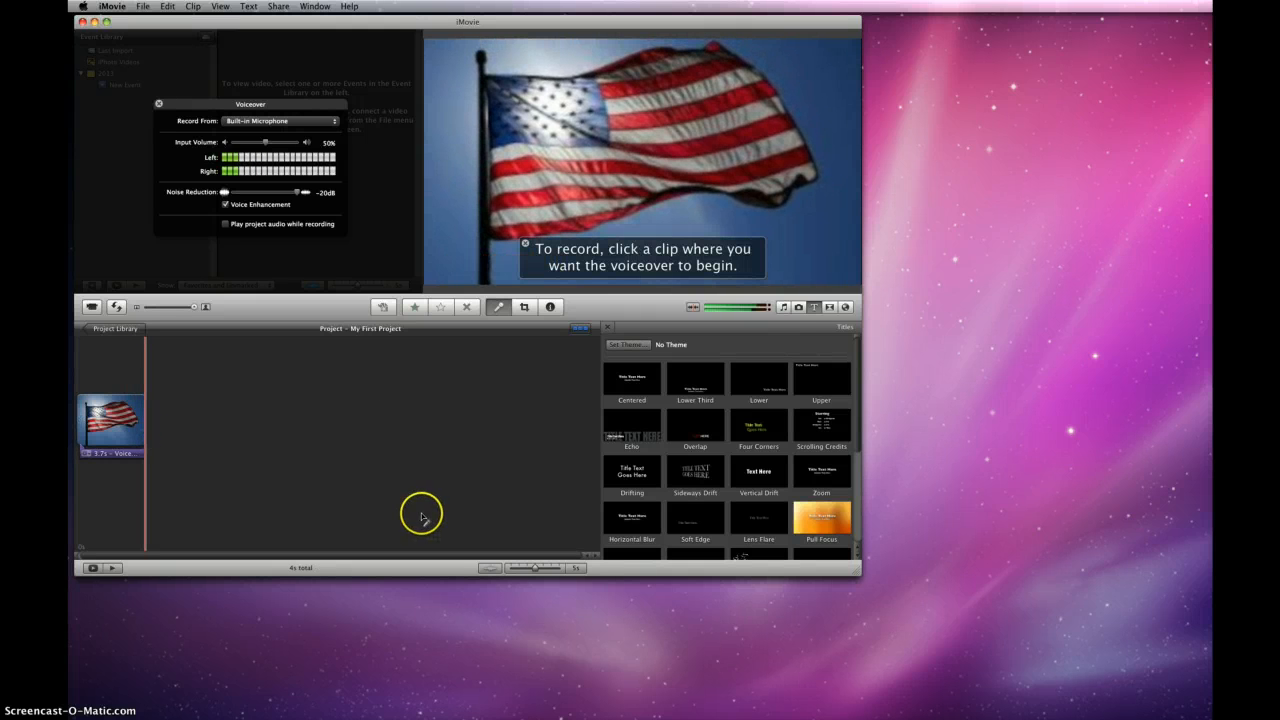
click(158, 104)
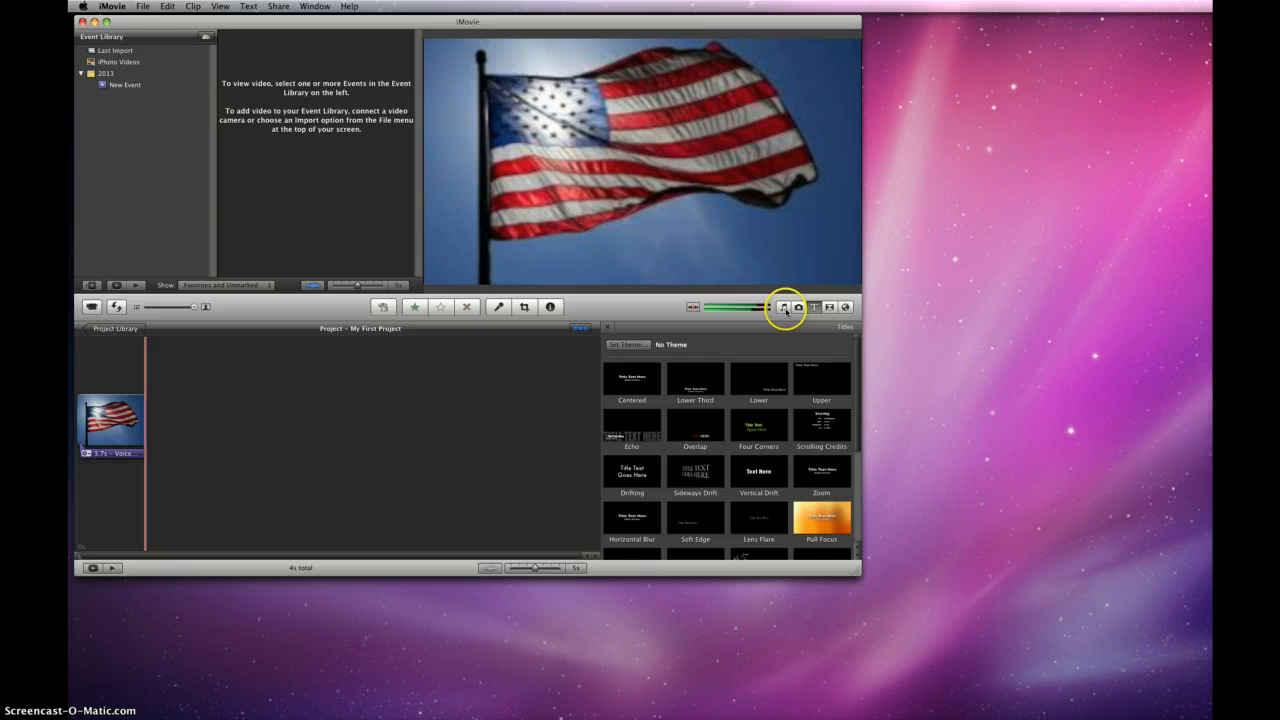
mouse_move(798, 308)
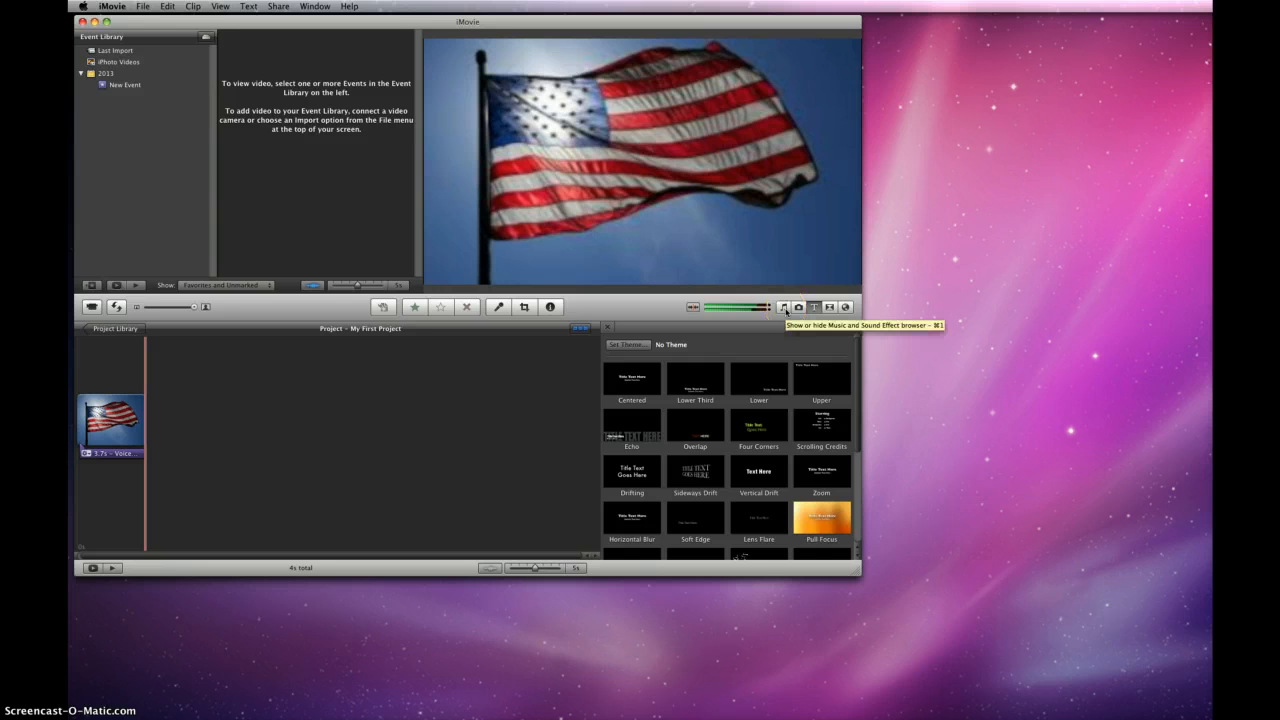
- Bring up the Music and Sound Effects browser to pick a track for the flag clip
click(784, 308)
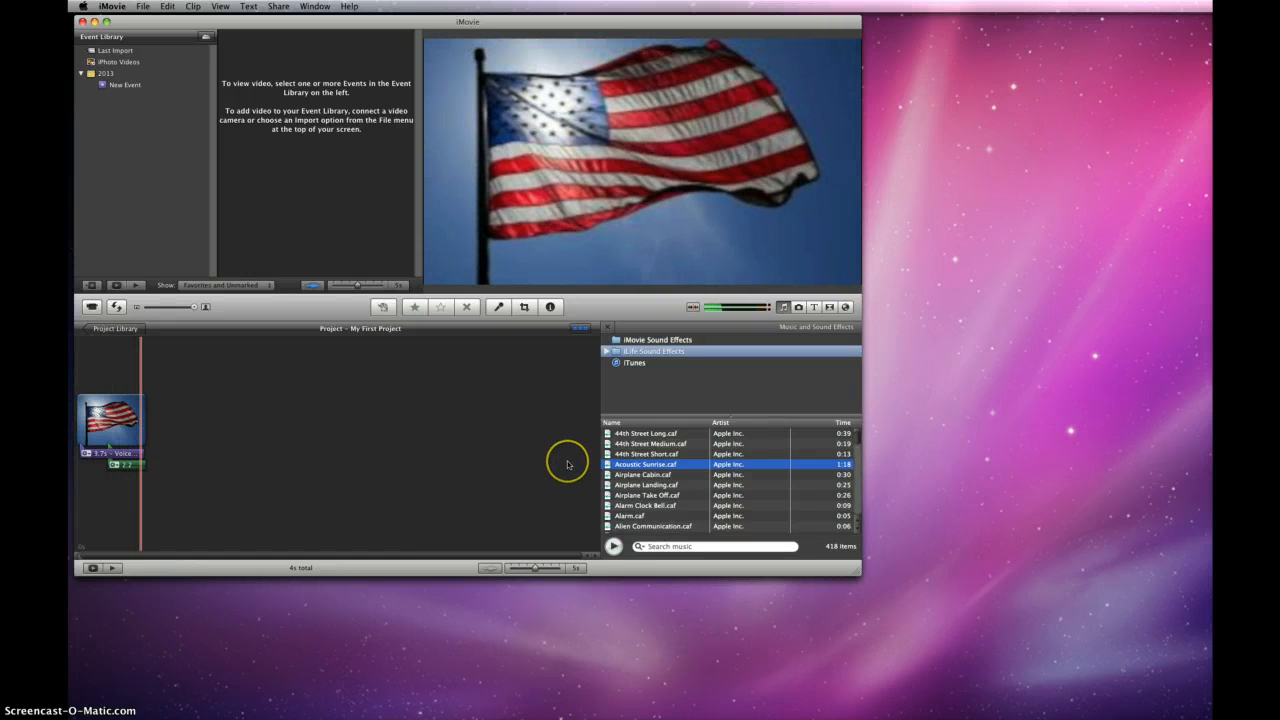
mouse_move(390, 460)
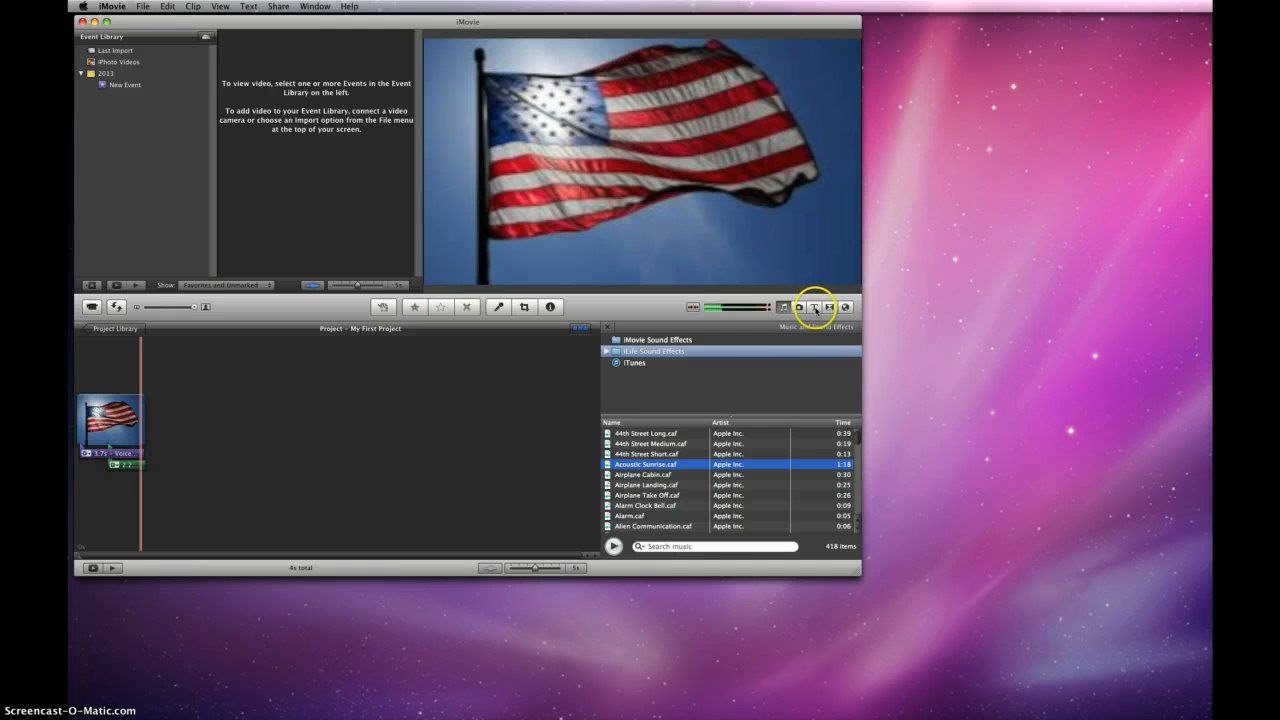
- Create a green-background opening title reading 'Democracy' with 'Wendy Porter' beneath
click(814, 308)
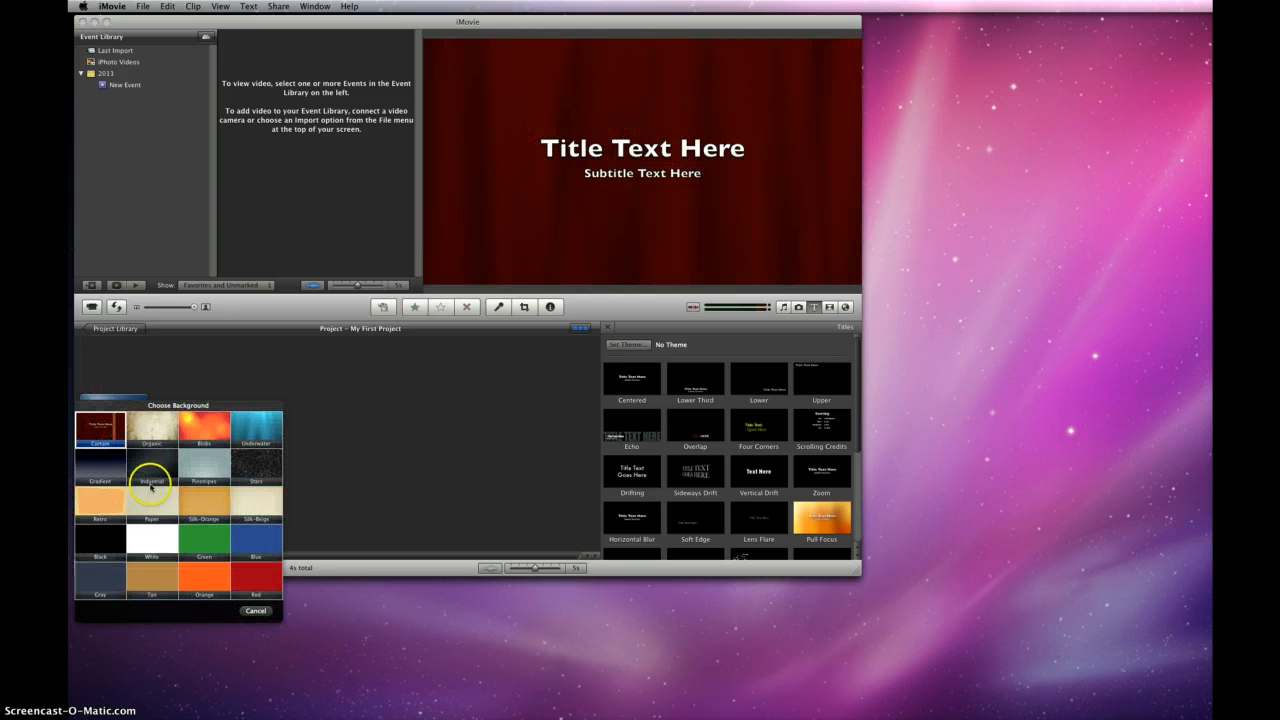
click(152, 500)
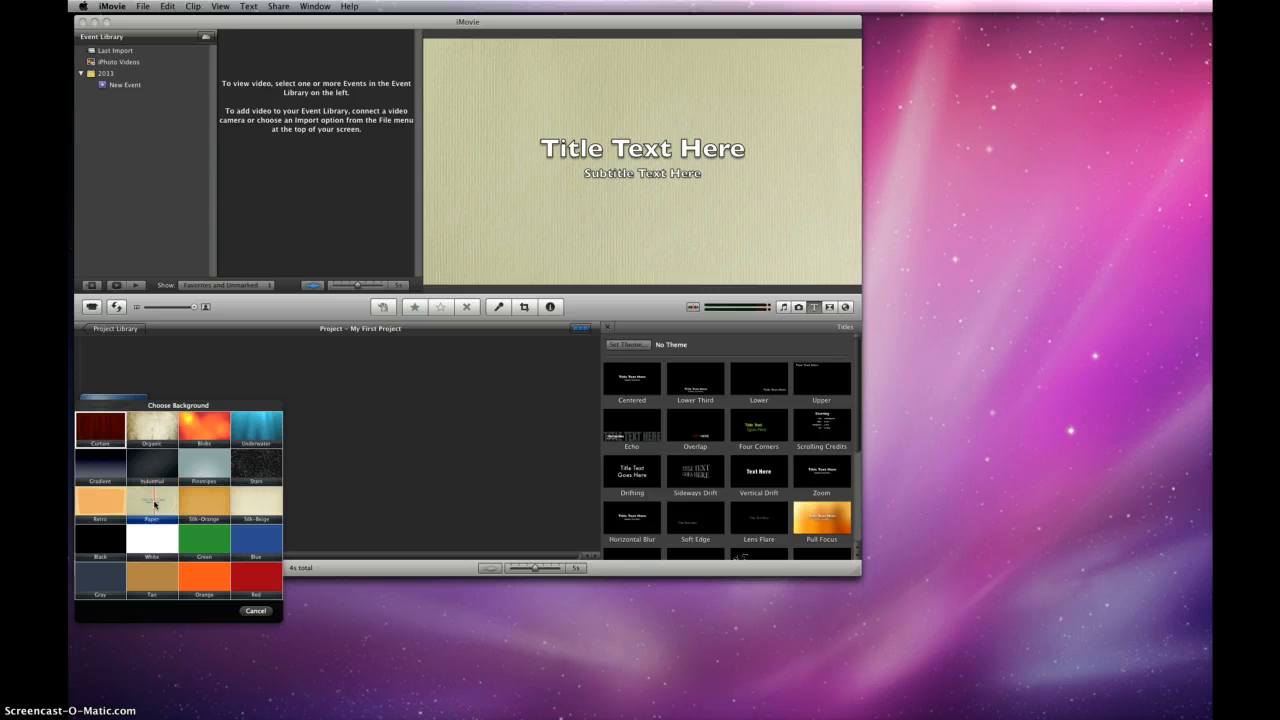
click(204, 540)
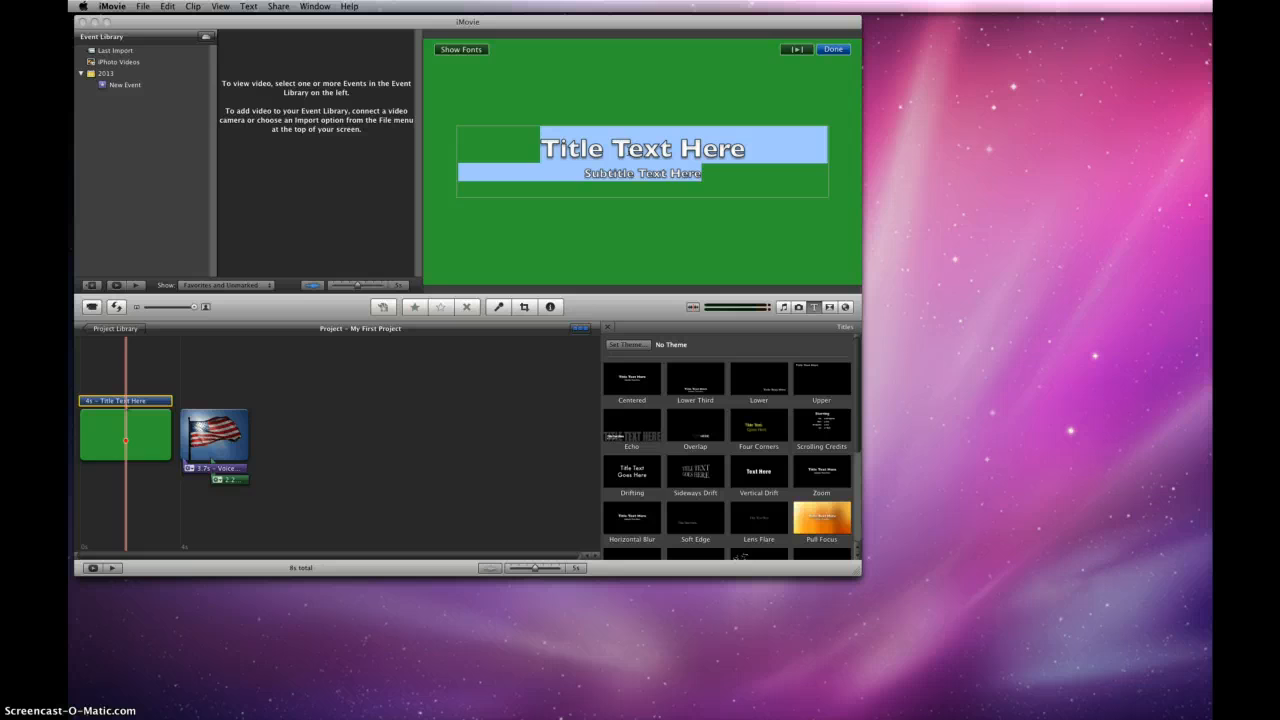
text(Democ)
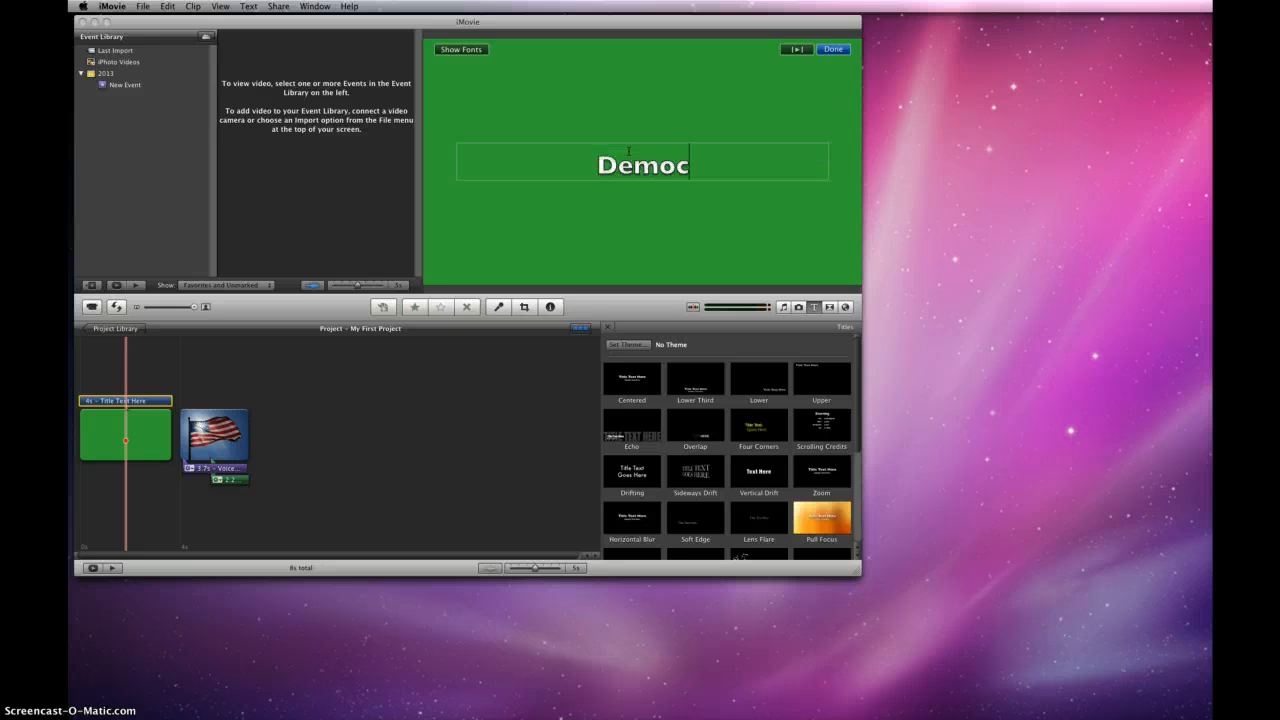
text(racy)
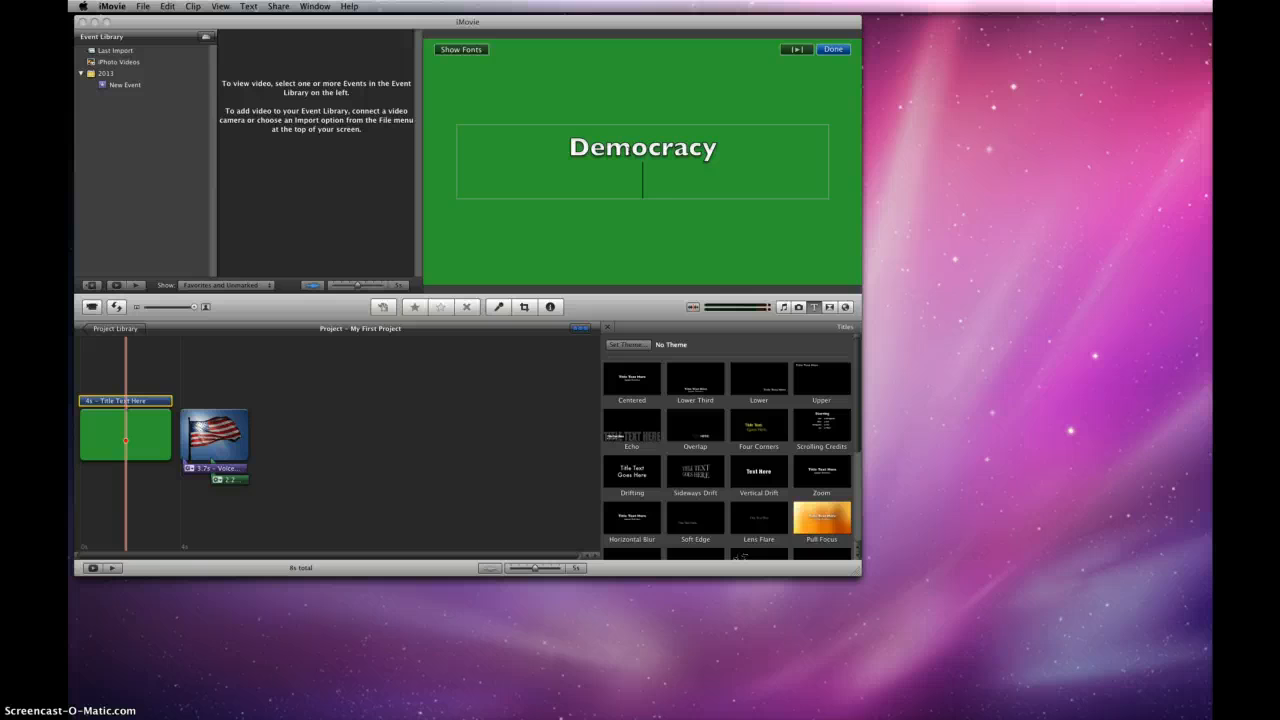
text(Wendy Porter)
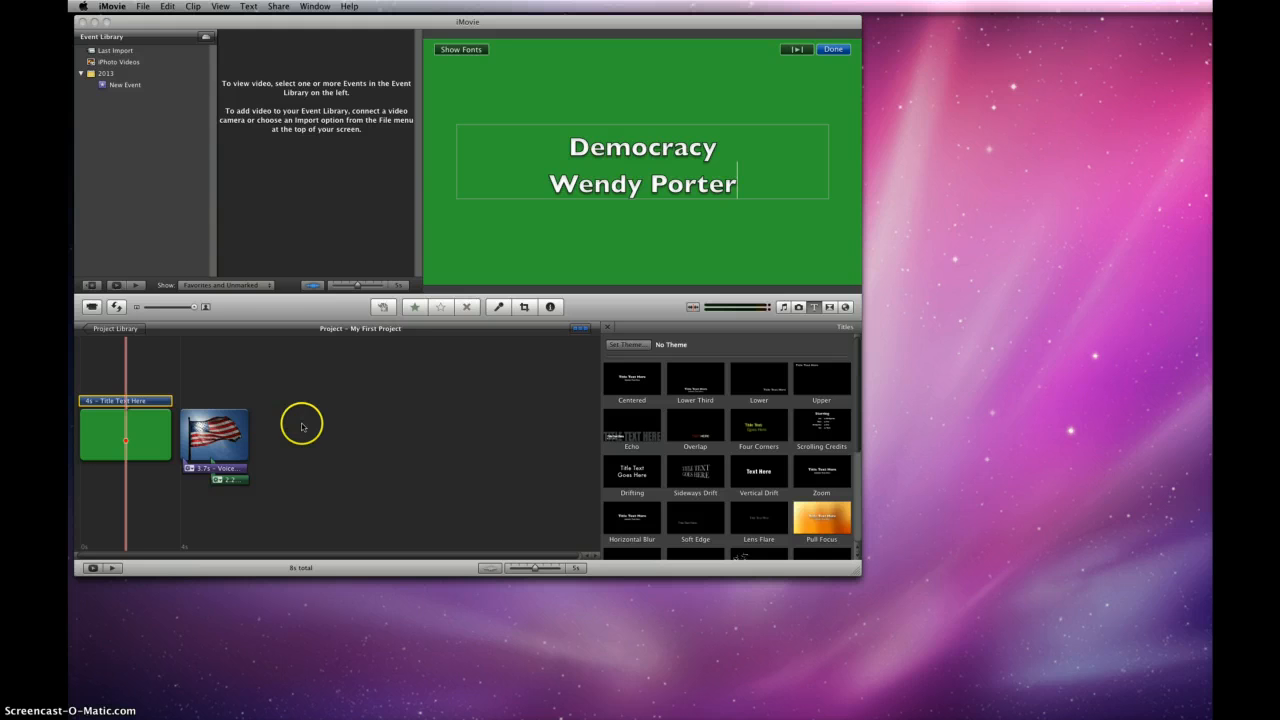
mouse_move(824, 432)
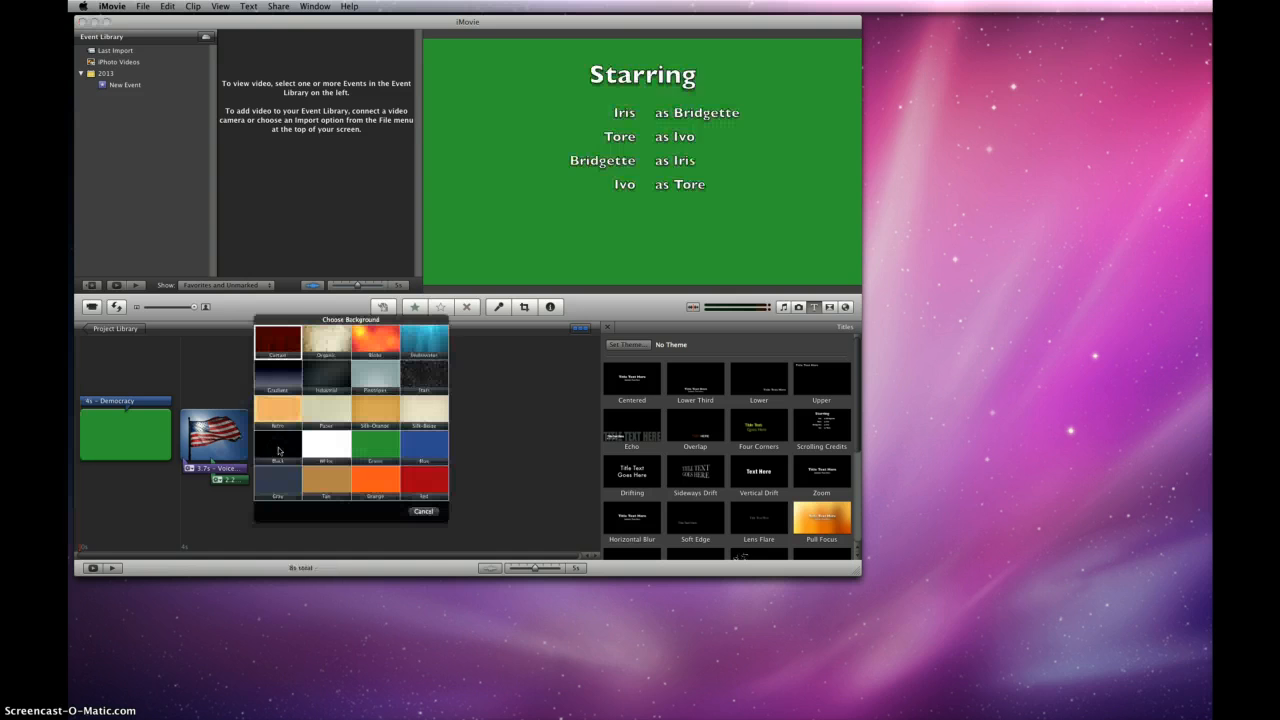
click(276, 334)
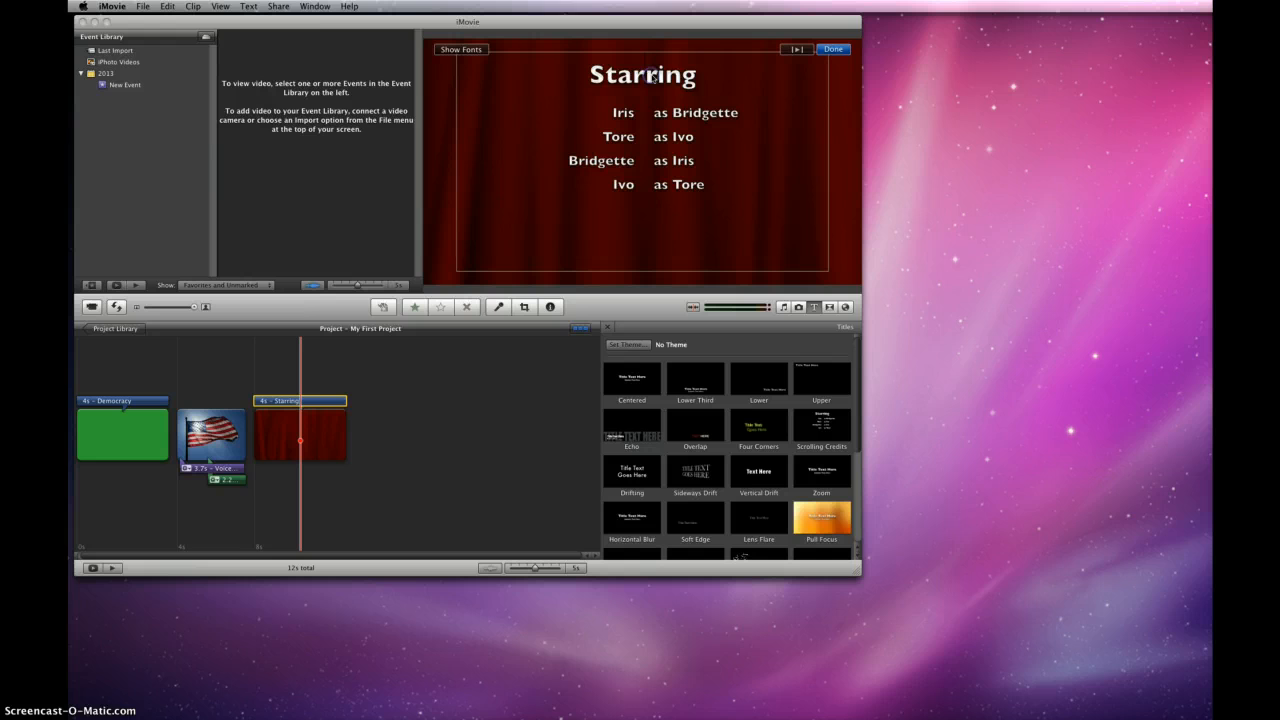
double_click(642, 72)
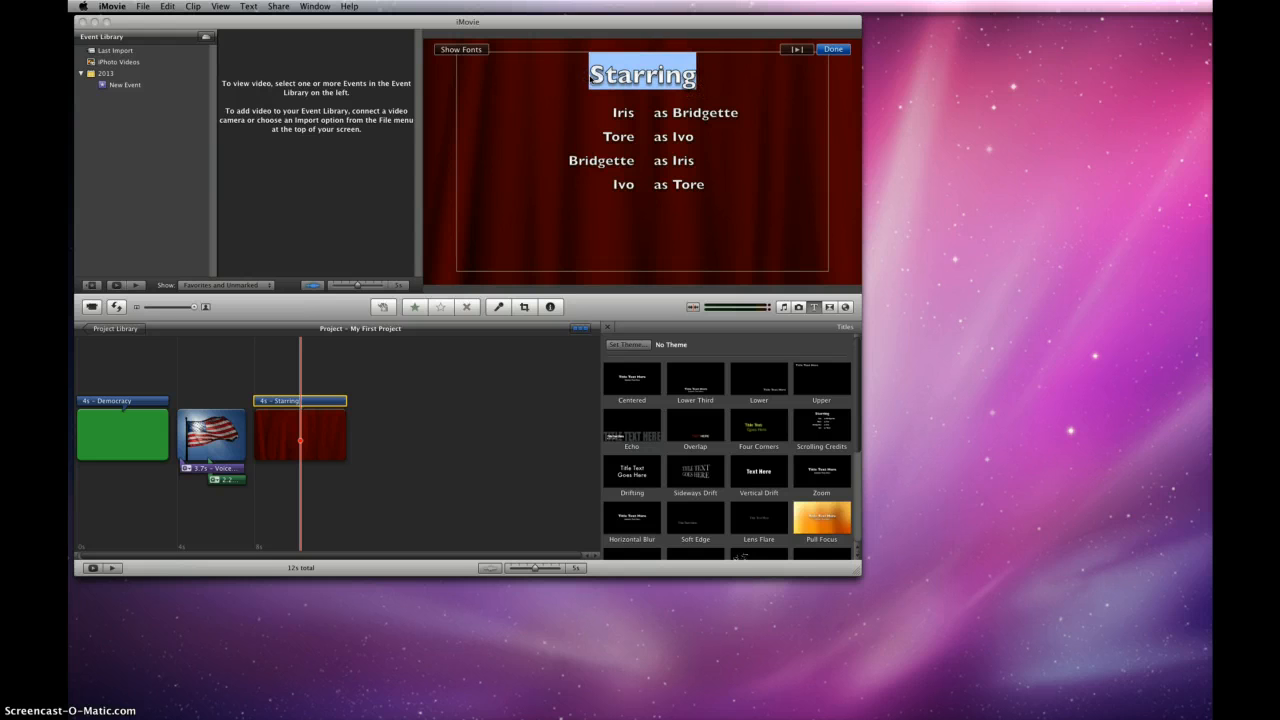
text(Credits)
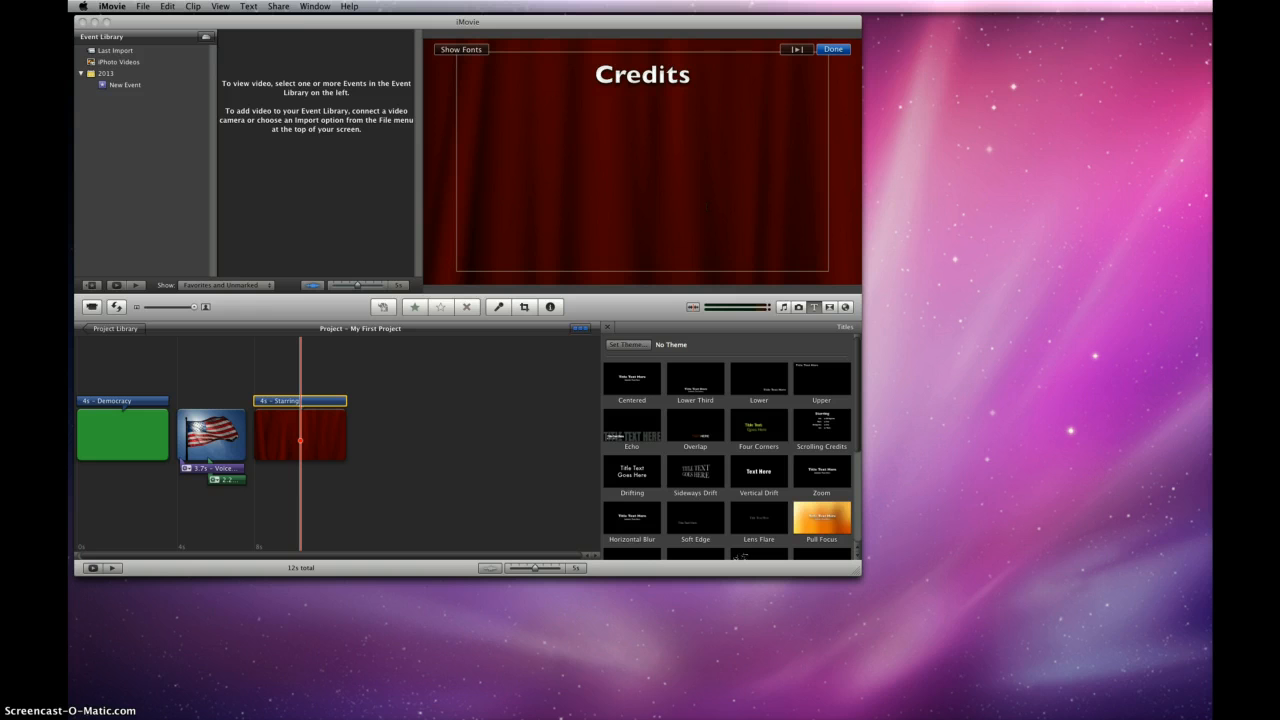
text(Wendy Porter,)
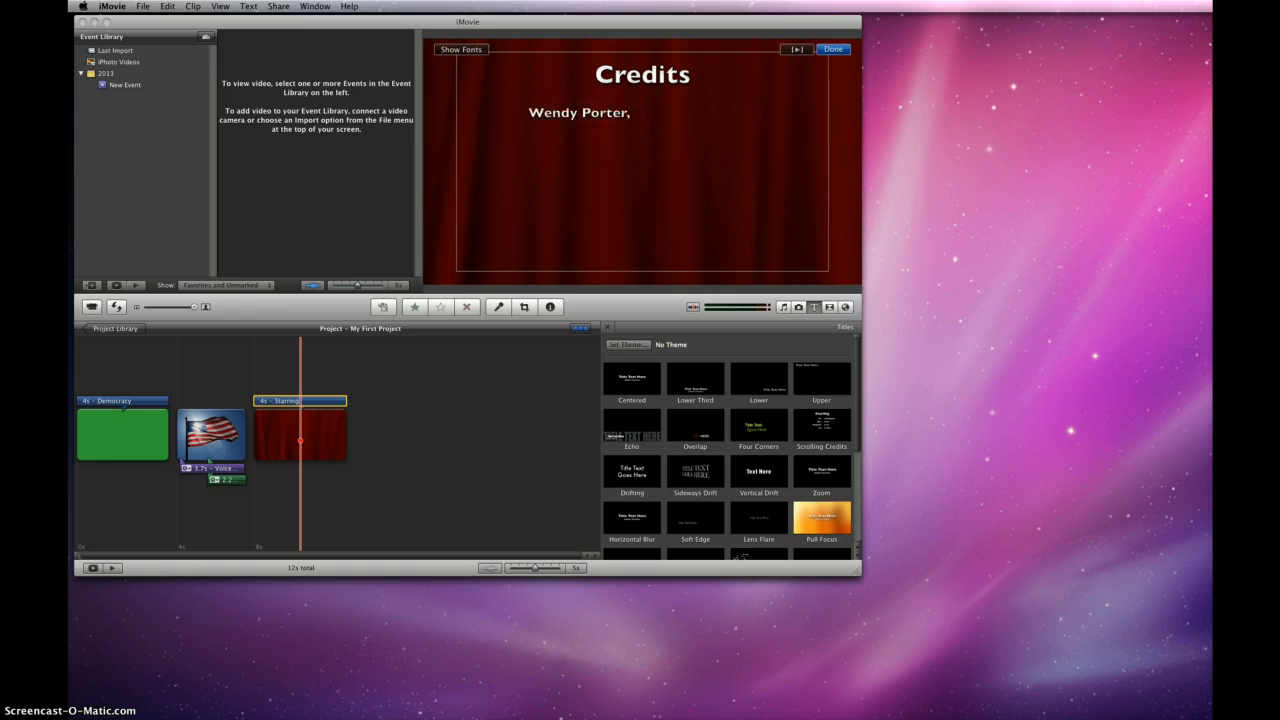
text(American)
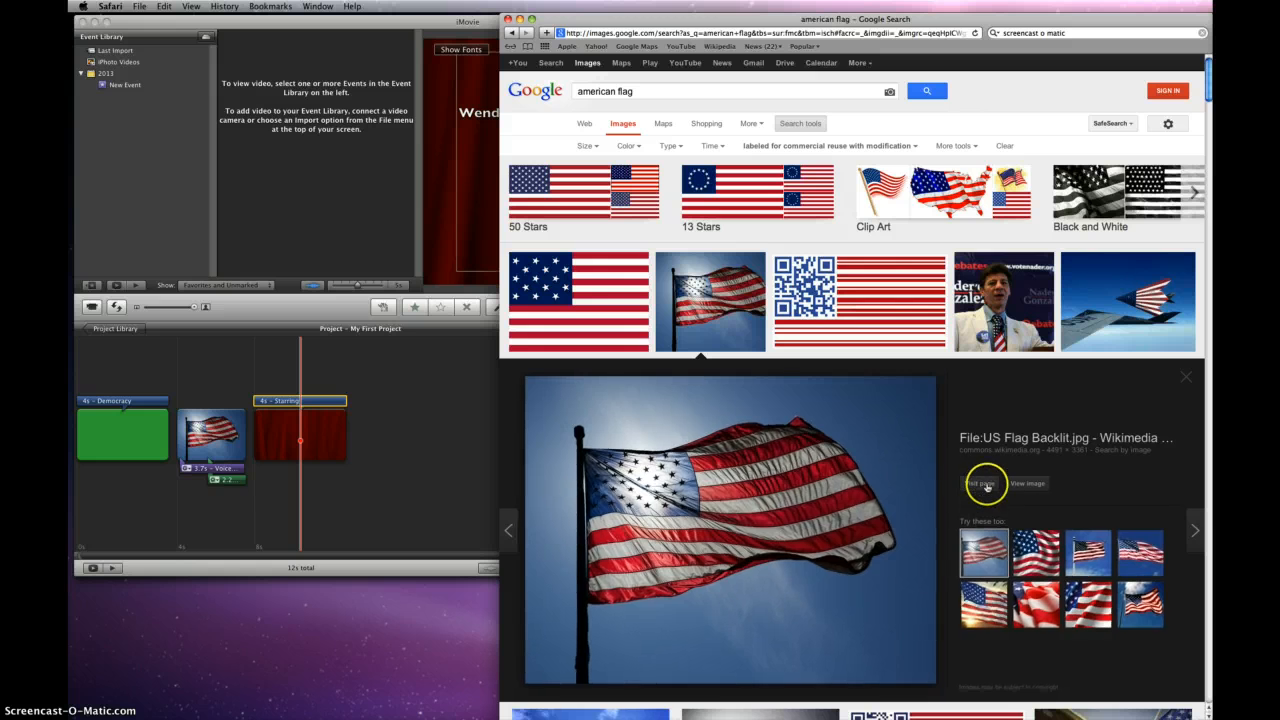
- Visit the flag photo's Wikimedia Commons source page and copy its URL
click(978, 482)
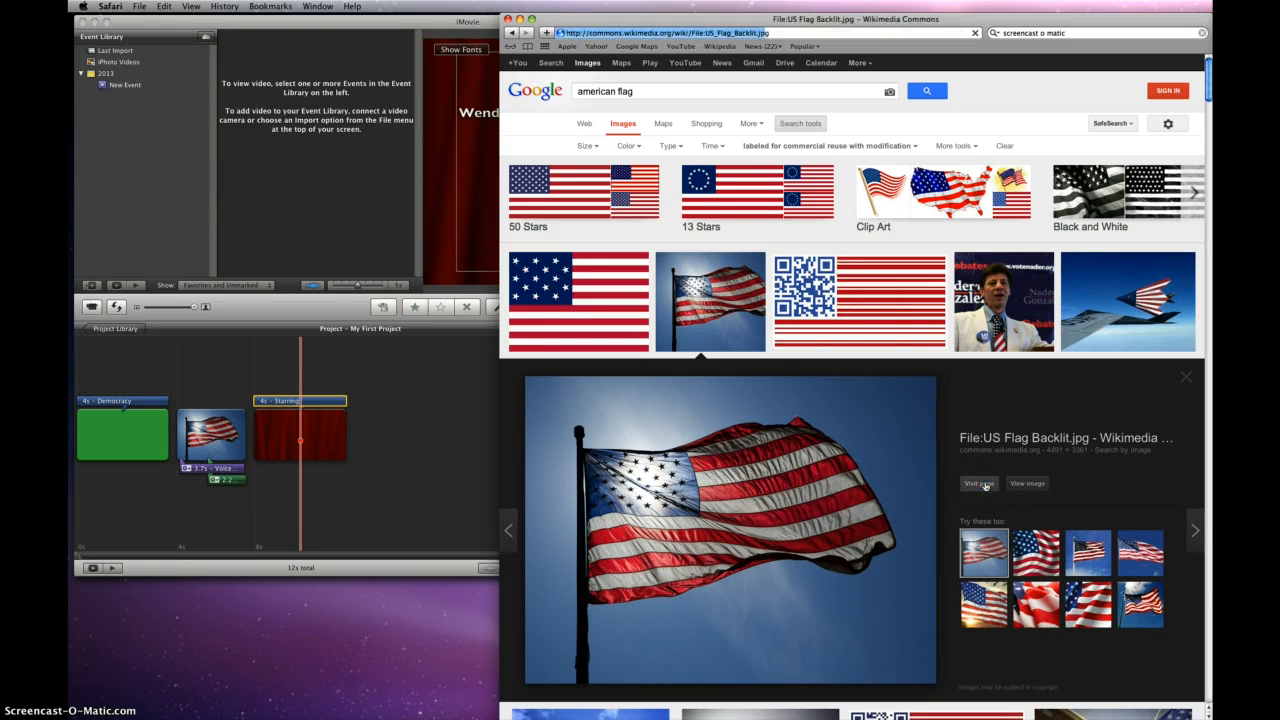
click(978, 482)
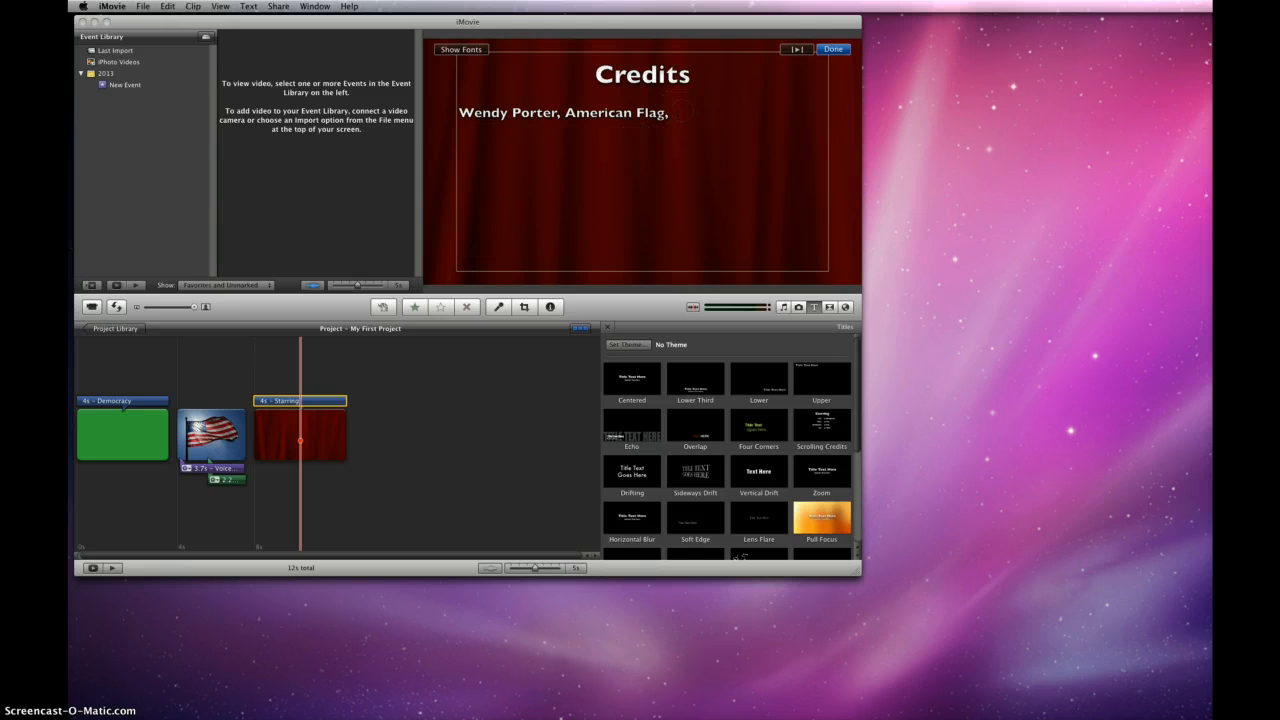
text(http://commons.wikimedia.org/wiki/File:US_Flag_Backlit.jpg)
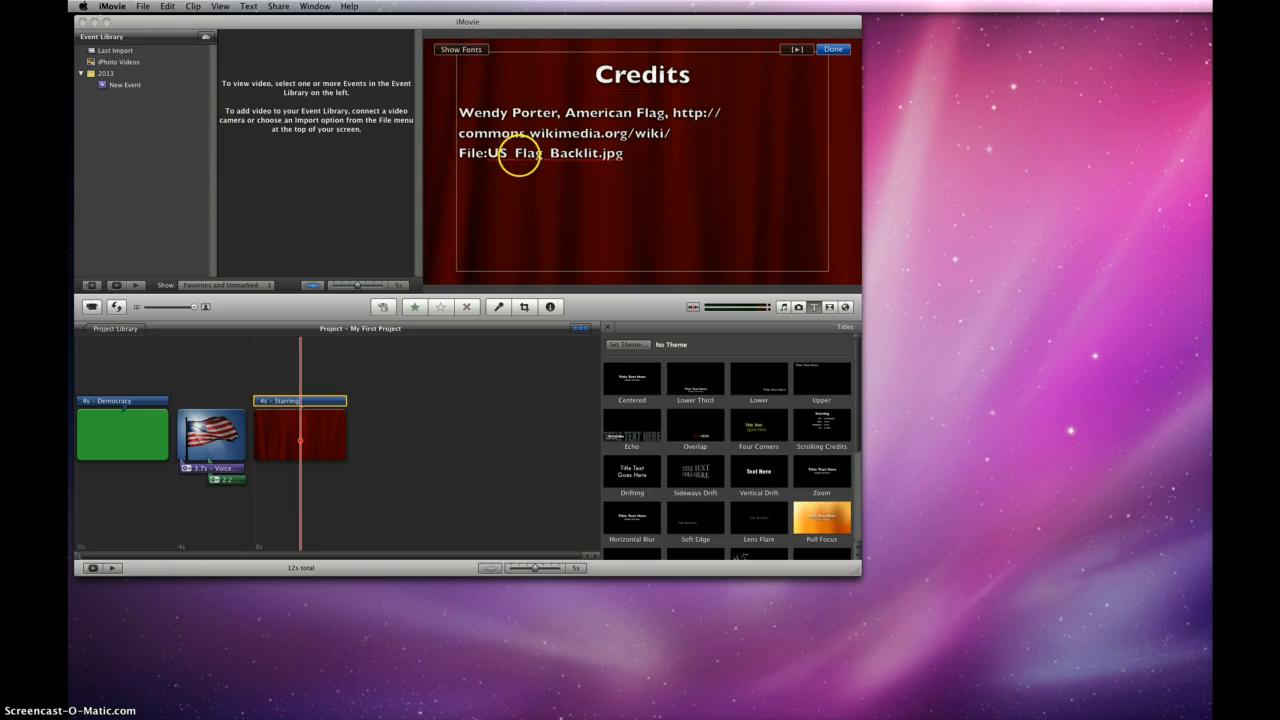
mouse_move(480, 400)
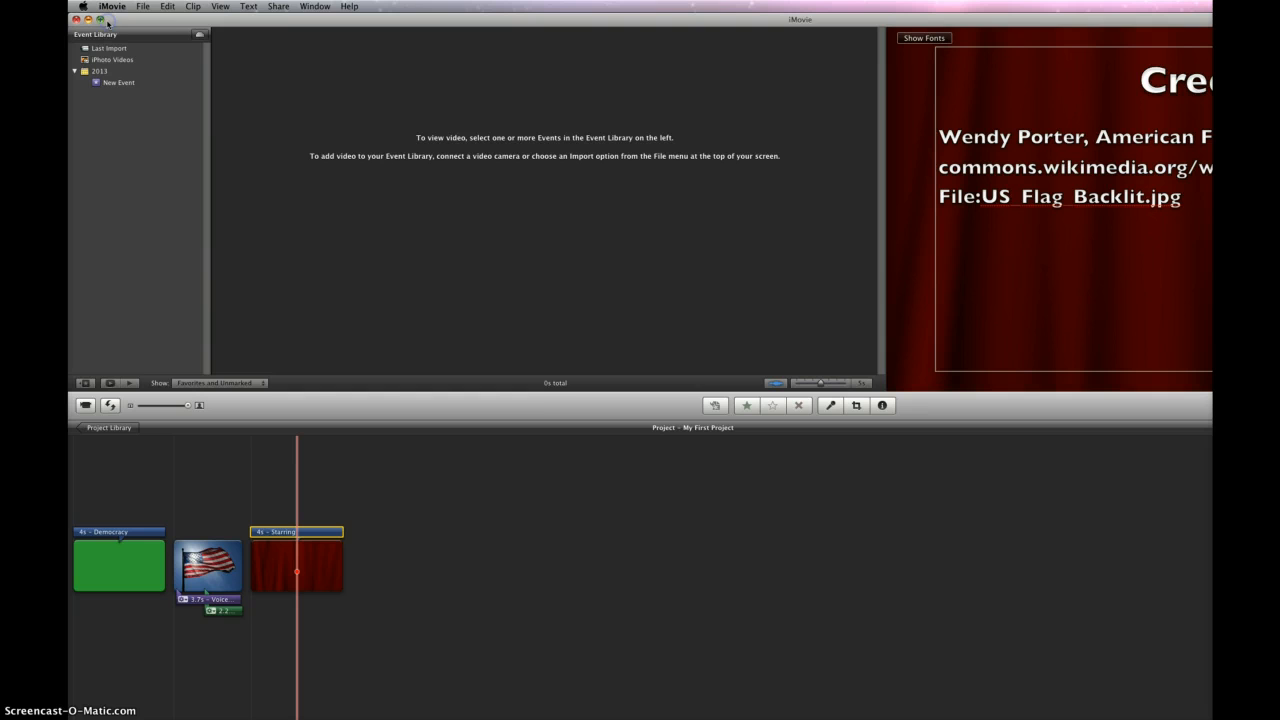
mouse_move(280, 6)
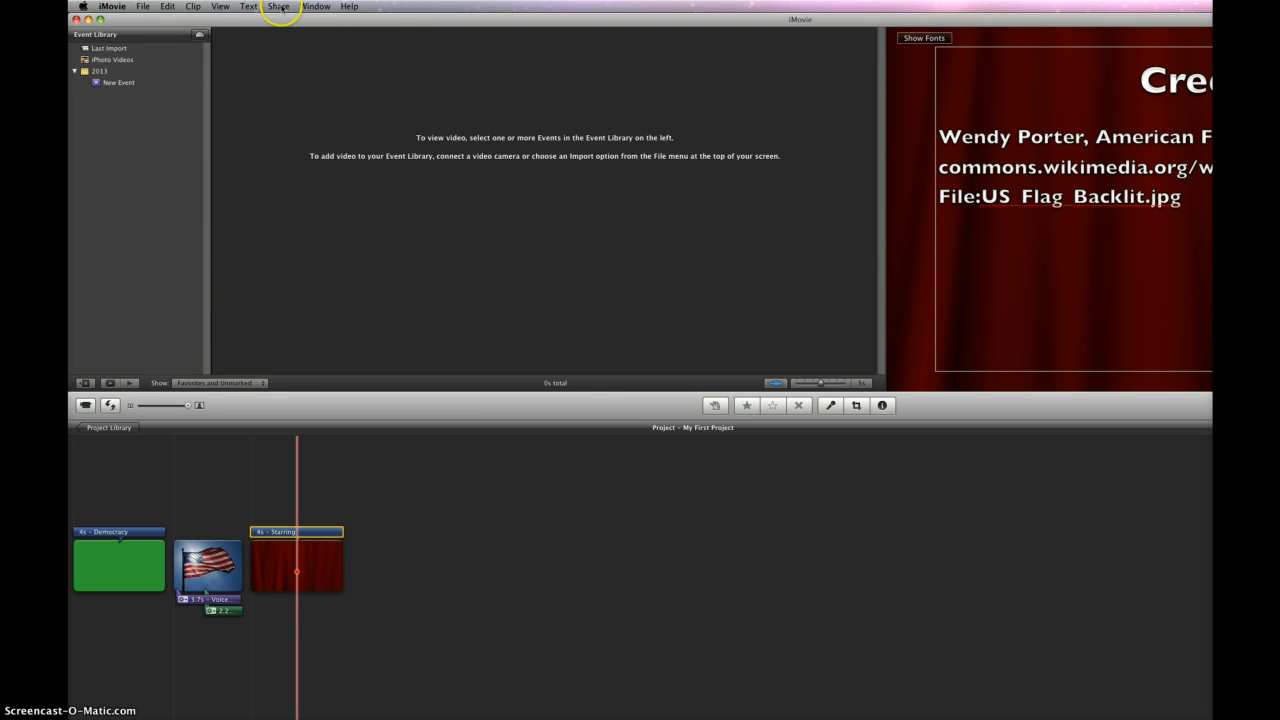
- Export via QuickTime as My First Project.mov saved to the Desktop
click(280, 6)
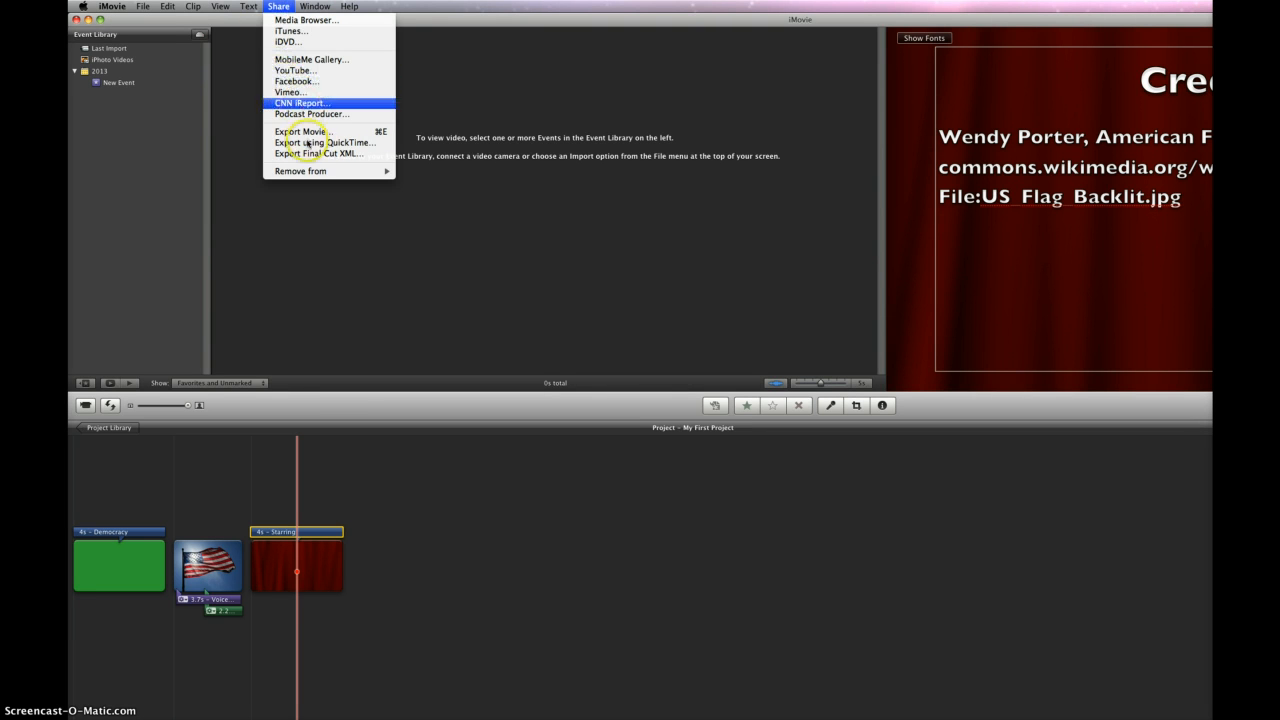
click(324, 142)
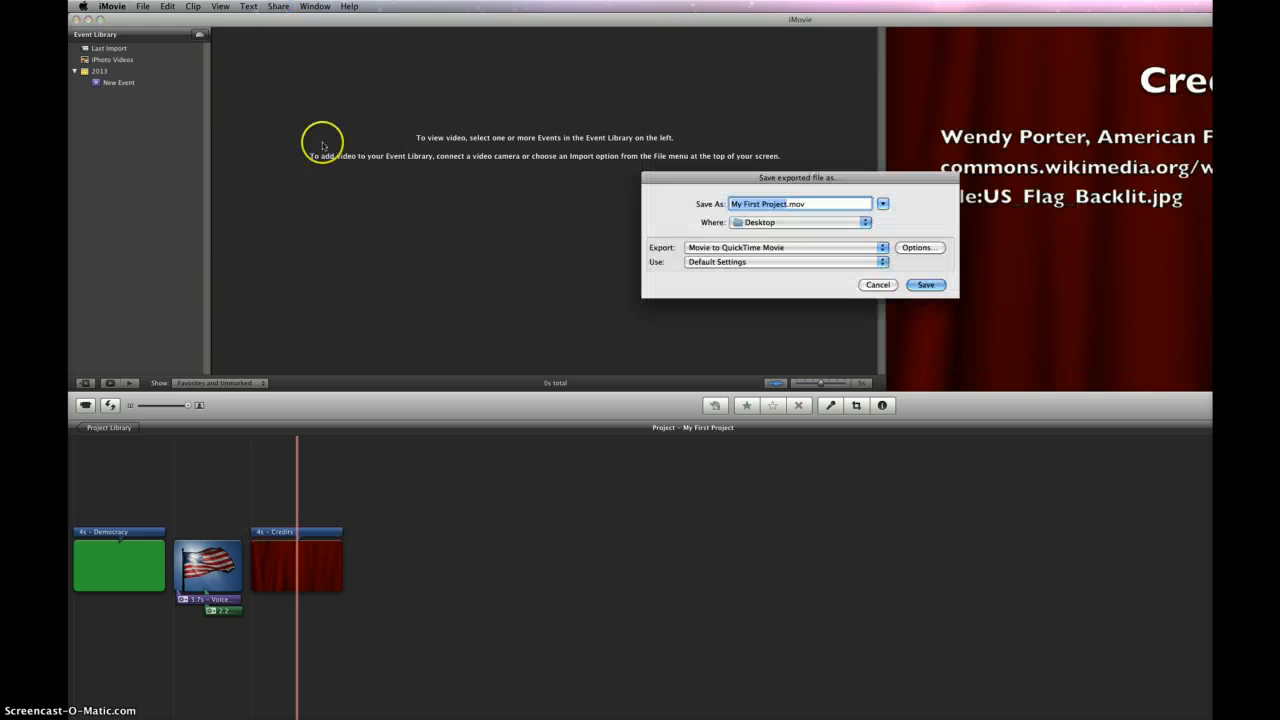
mouse_move(840, 236)
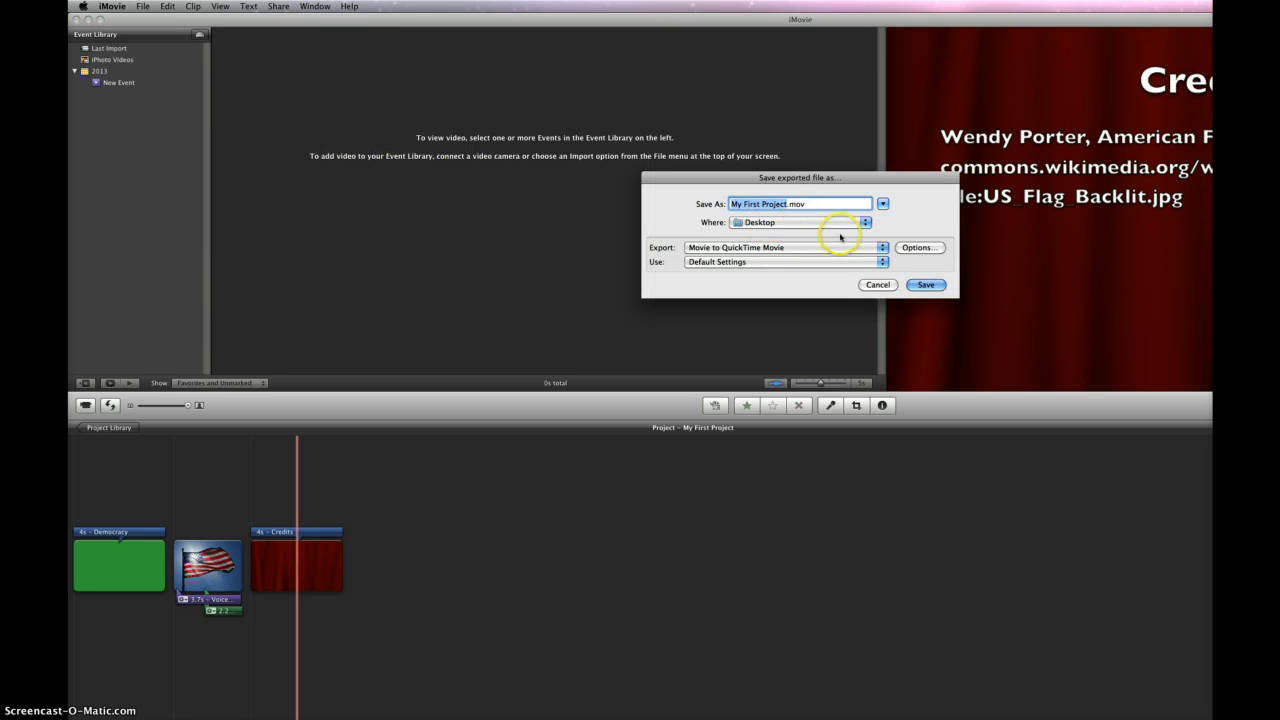
click(924, 284)
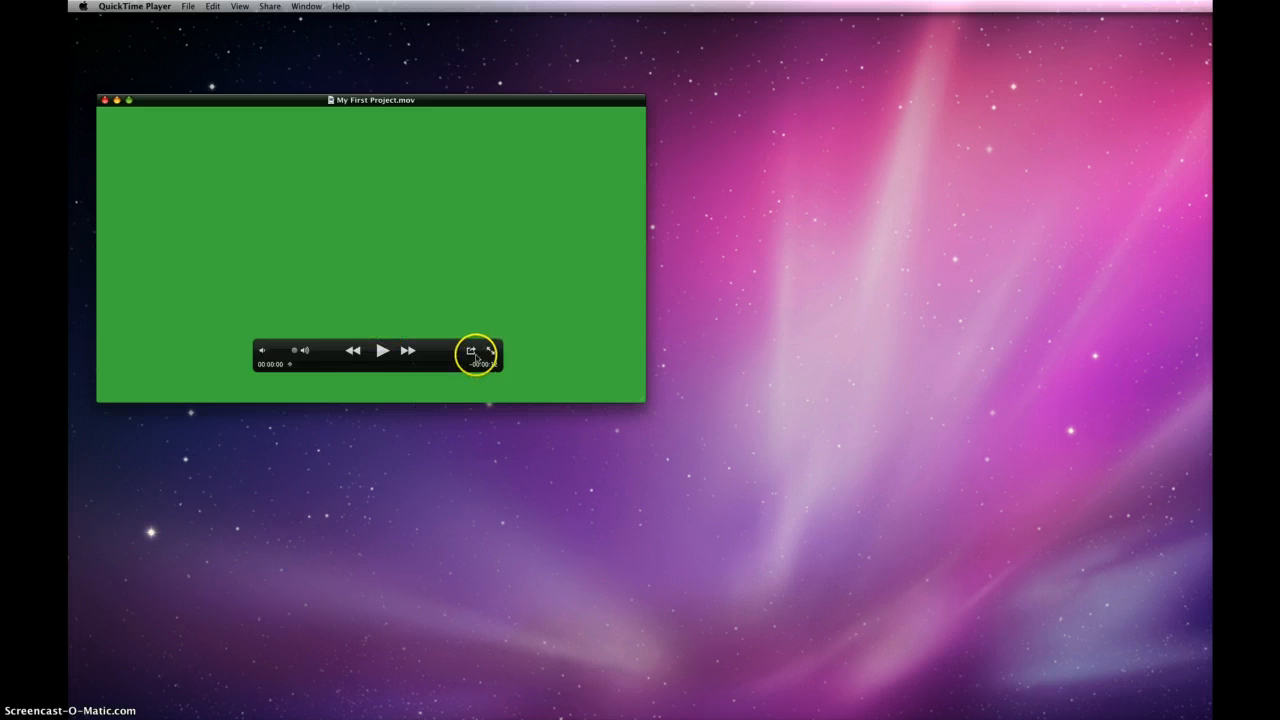
mouse_move(472, 352)
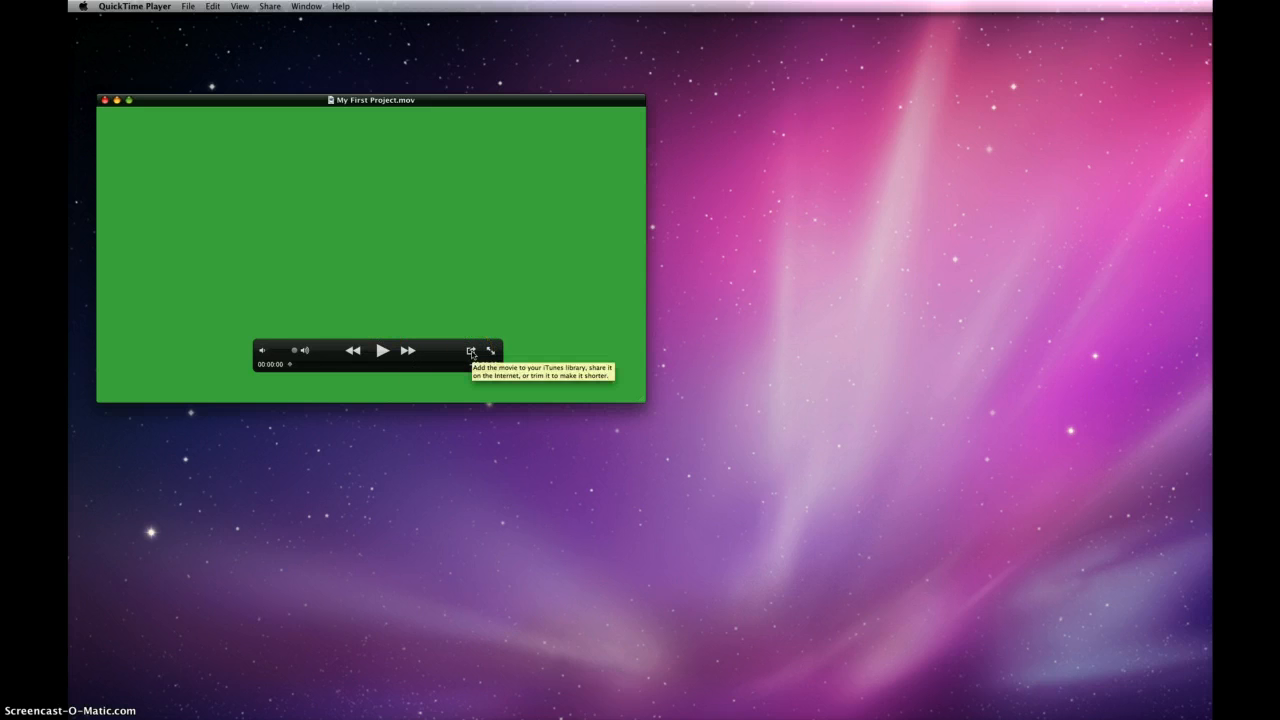
- Share the exported movie from QuickTime Player to YouTube, reaching the sign-in form
click(472, 350)
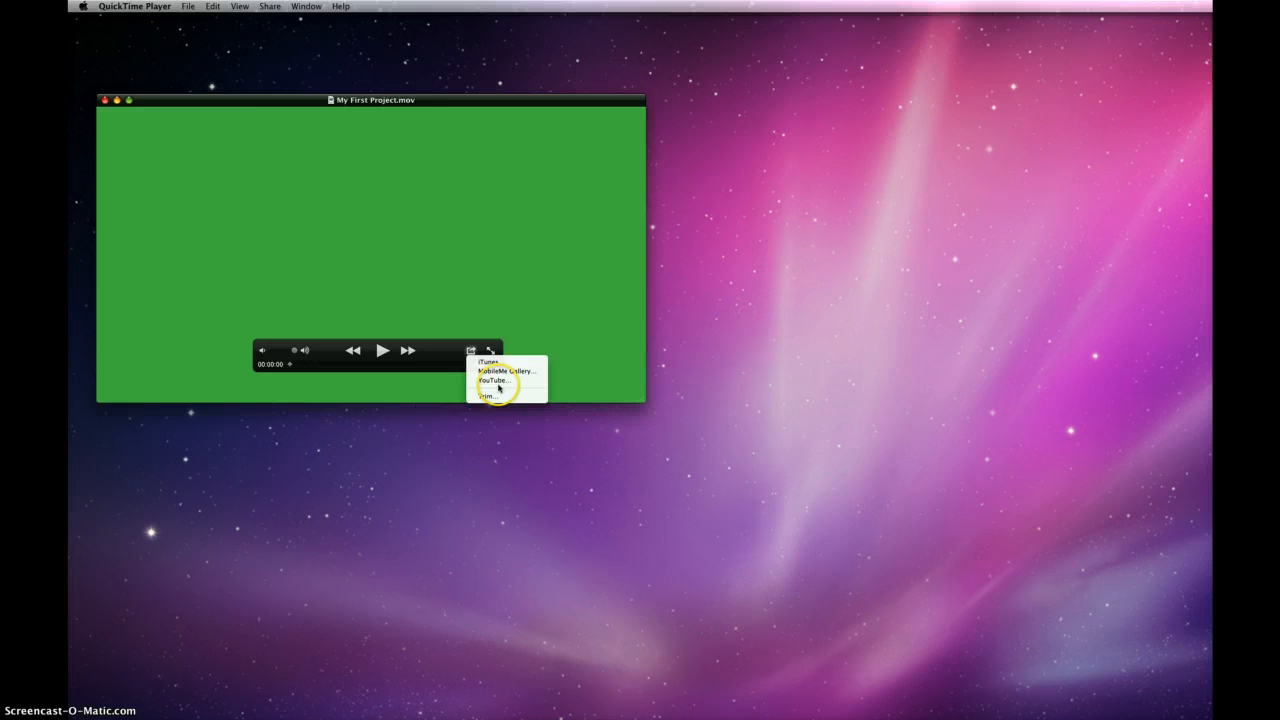
click(492, 380)
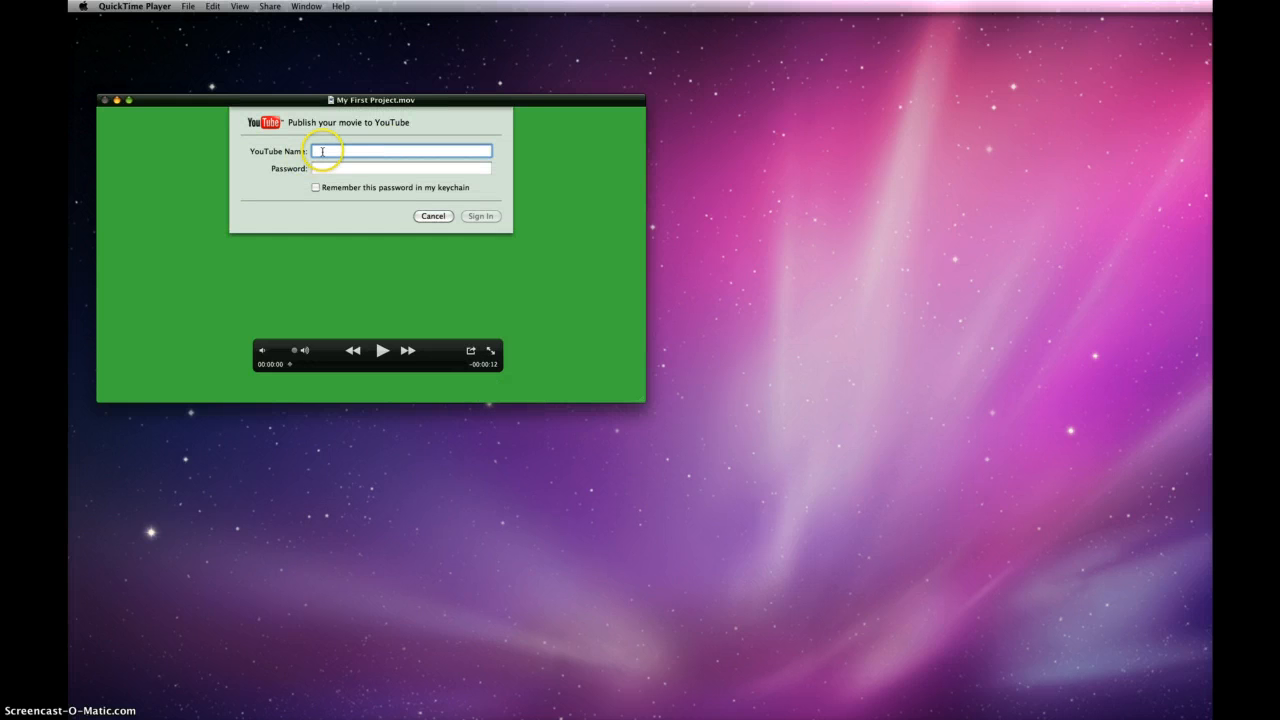